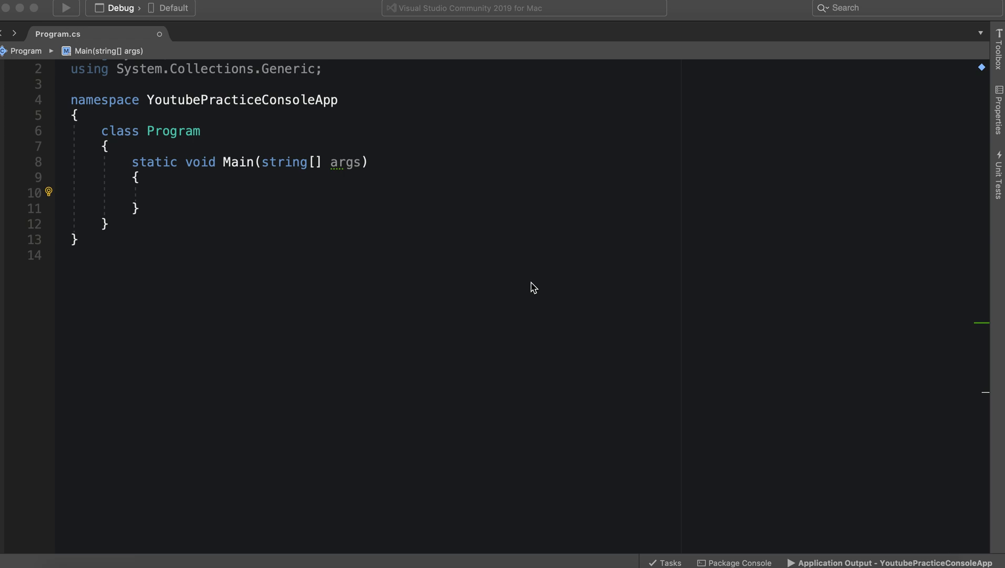
{"action": "mouse_move", "coordinate": [235, 195]}
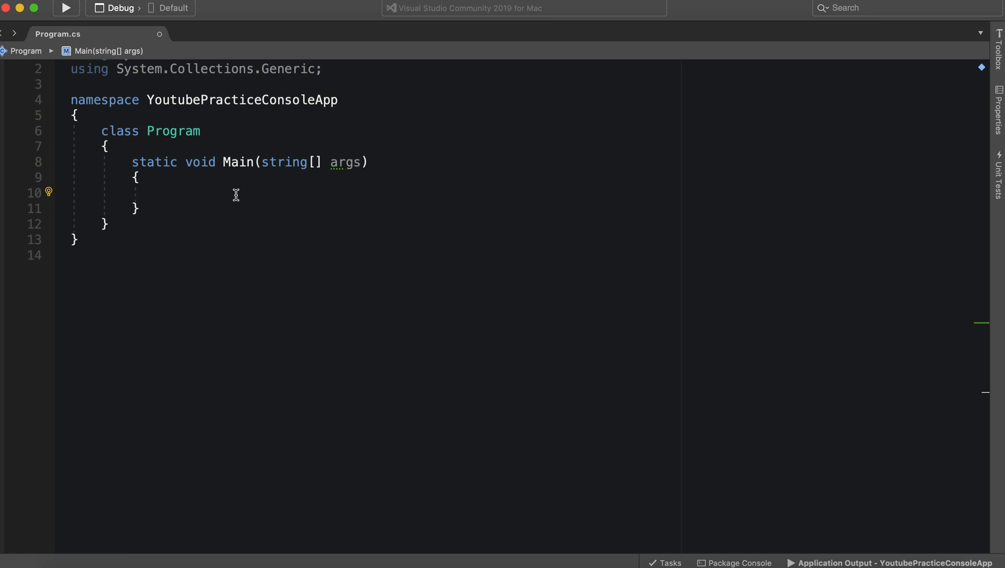
- Write the declaration int[][] myTable = new int[3][]; inside Main
{"action": "type", "text": "int[]["}
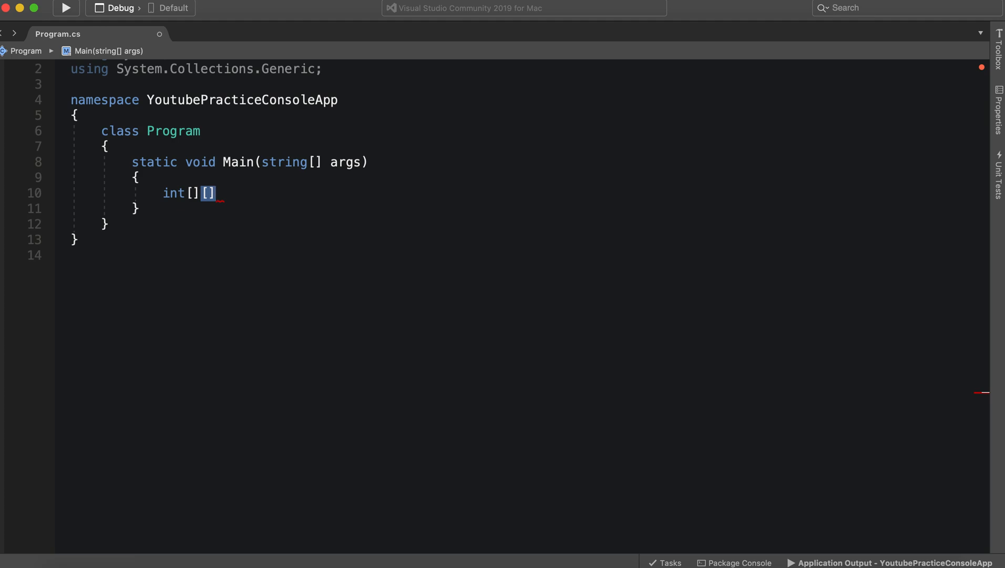
{"action": "mouse_move", "coordinate": [219, 174]}
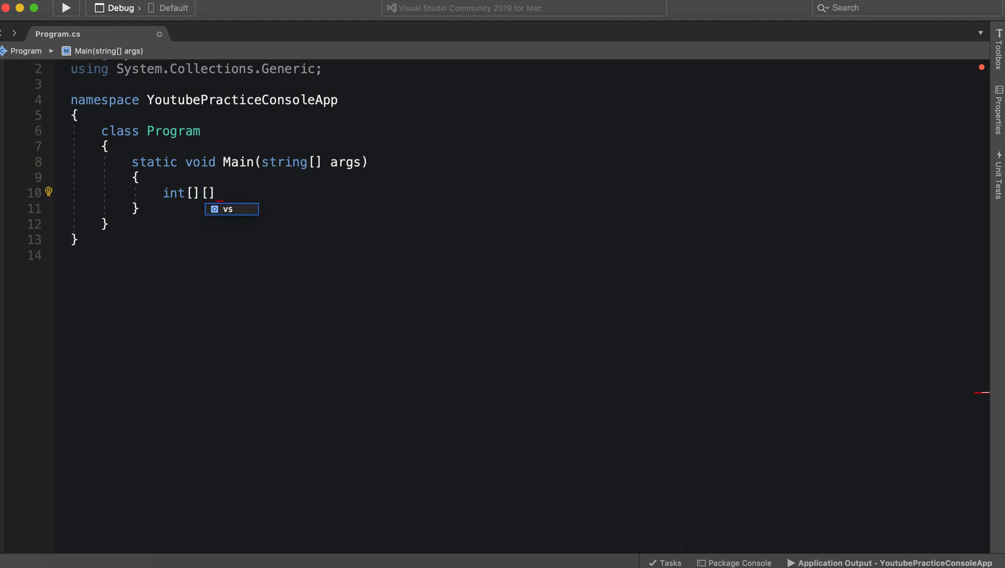
{"action": "type", "text": "M"}
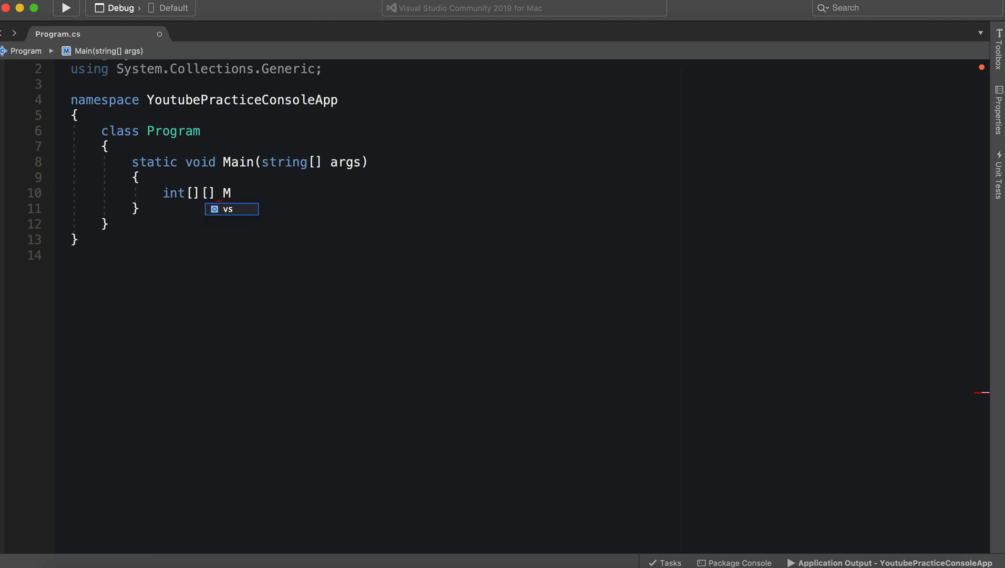
{"action": "type", "text": "T"}
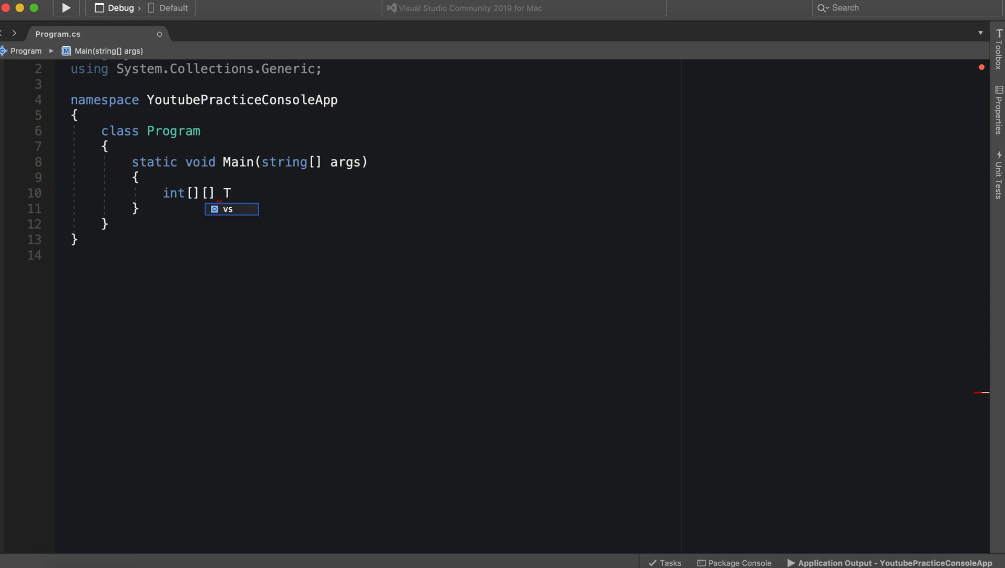
{"action": "type", "text": "yTable"}
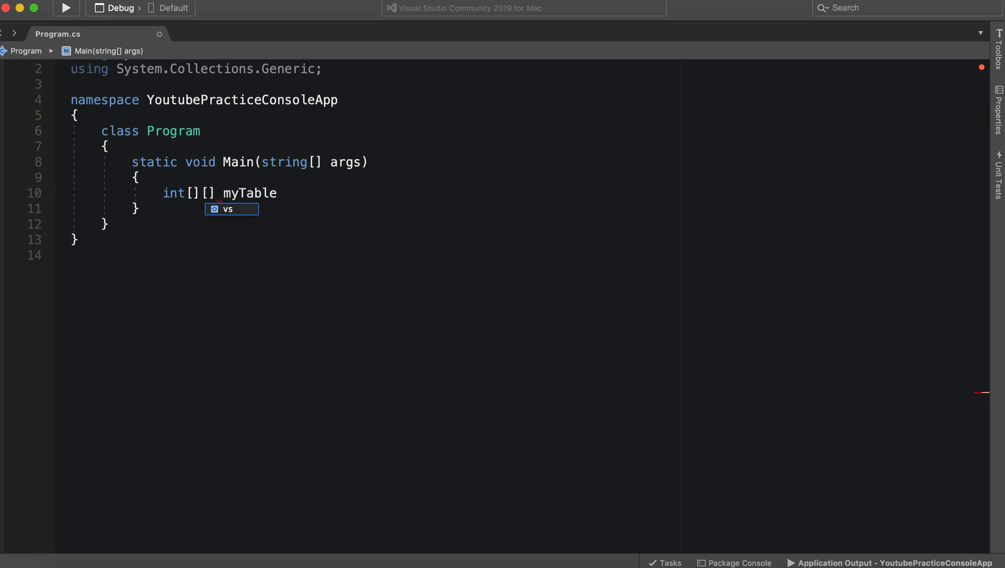
{"action": "type", "text": "new int"}
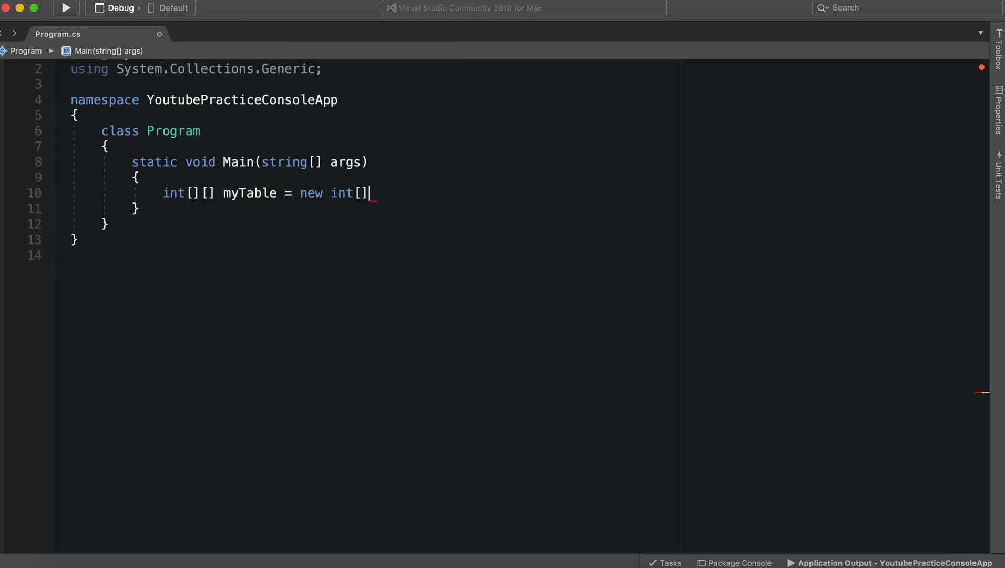
{"action": "type", "text": "[]"}
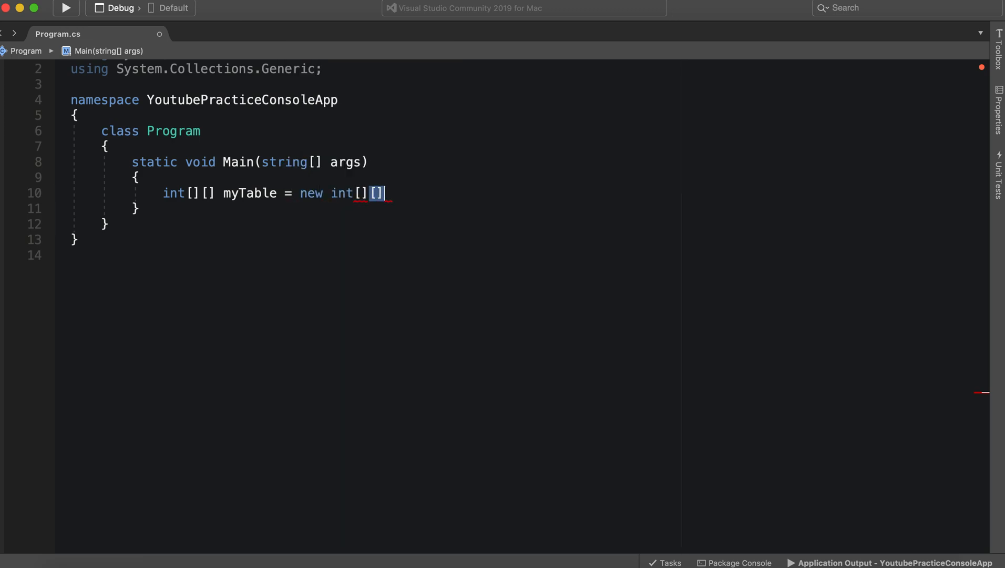
{"action": "type", "text": ";"}
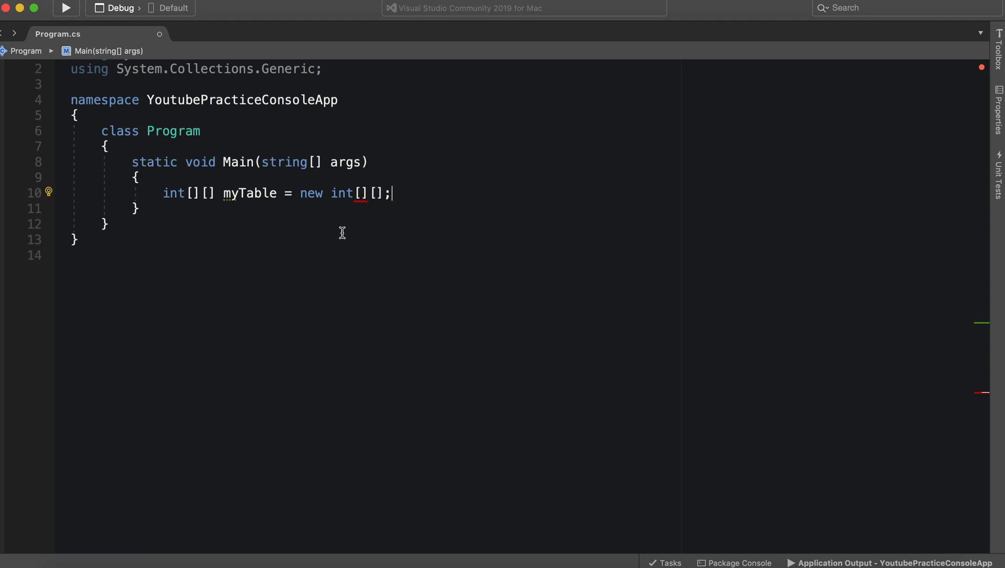
{"action": "mouse_move", "coordinate": [360, 193]}
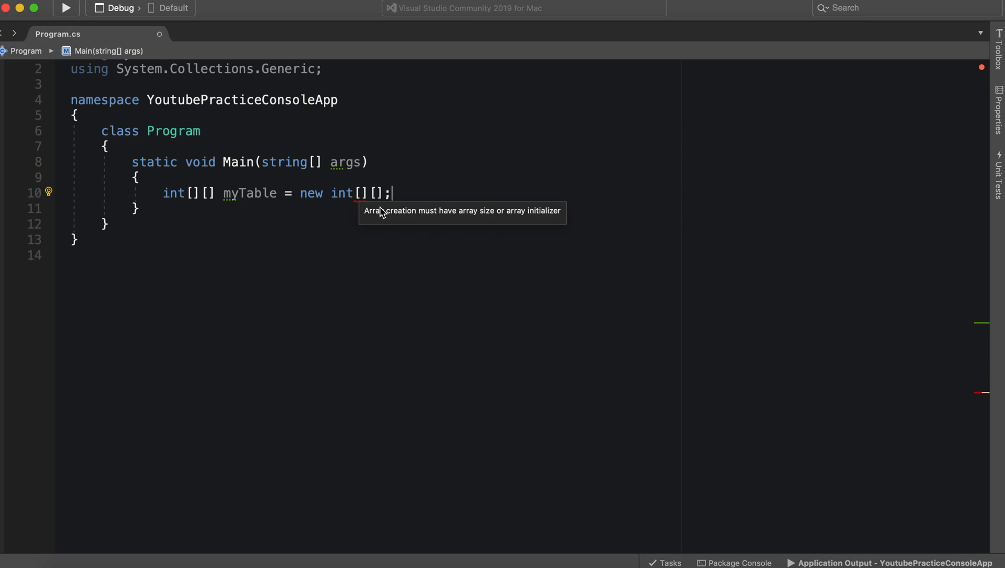
{"action": "mouse_move", "coordinate": [530, 220]}
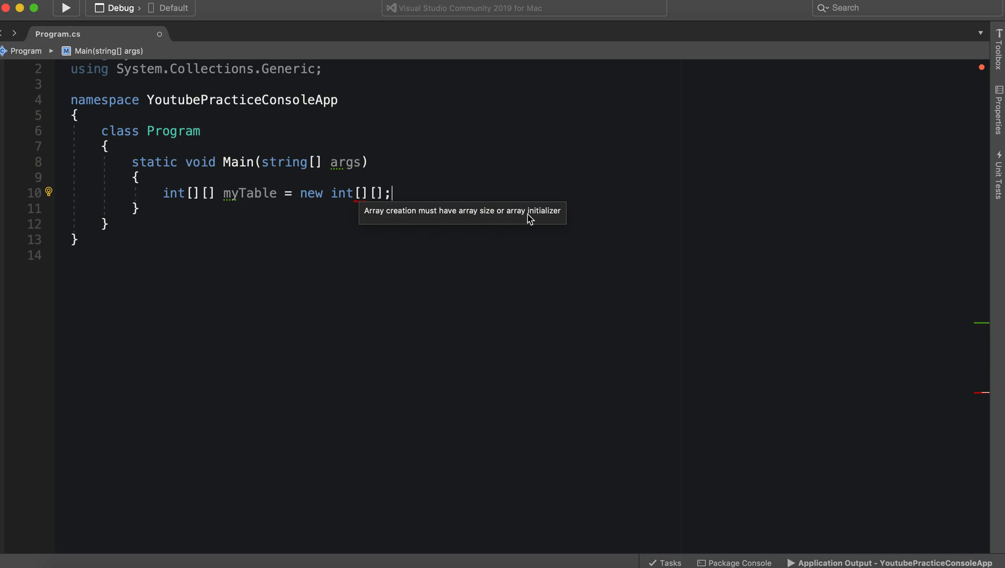
{"action": "mouse_move", "coordinate": [490, 339]}
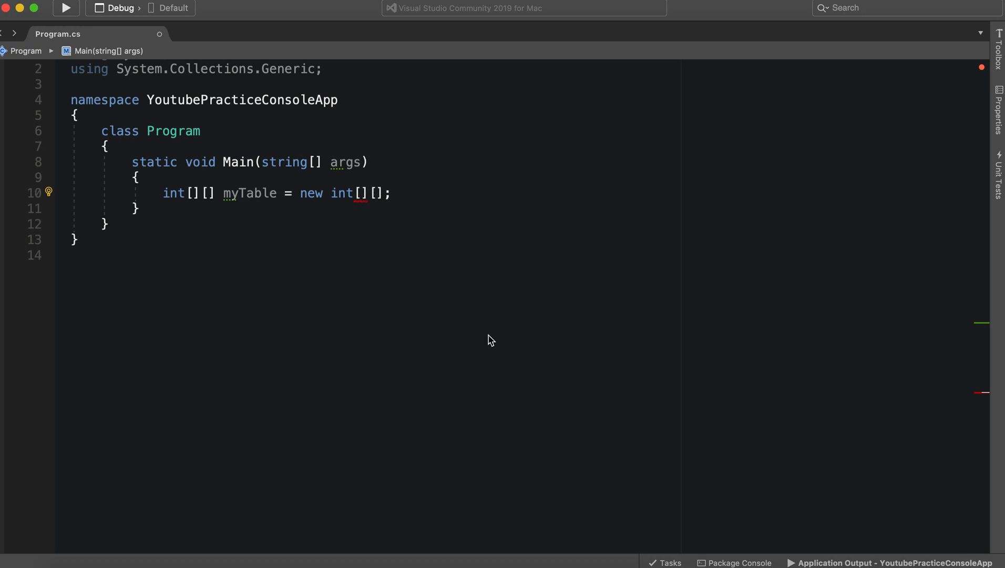
{"action": "type", "text": "3"}
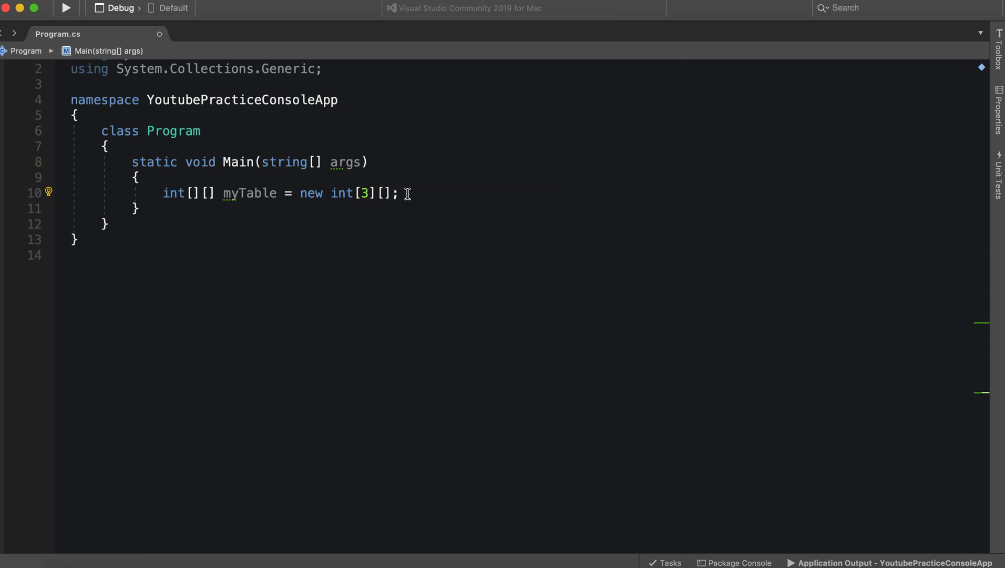
- Assign myTable[0] = new int[] { 1, 2, 3 }; on a new line
{"action": "key", "text": "Enter"}
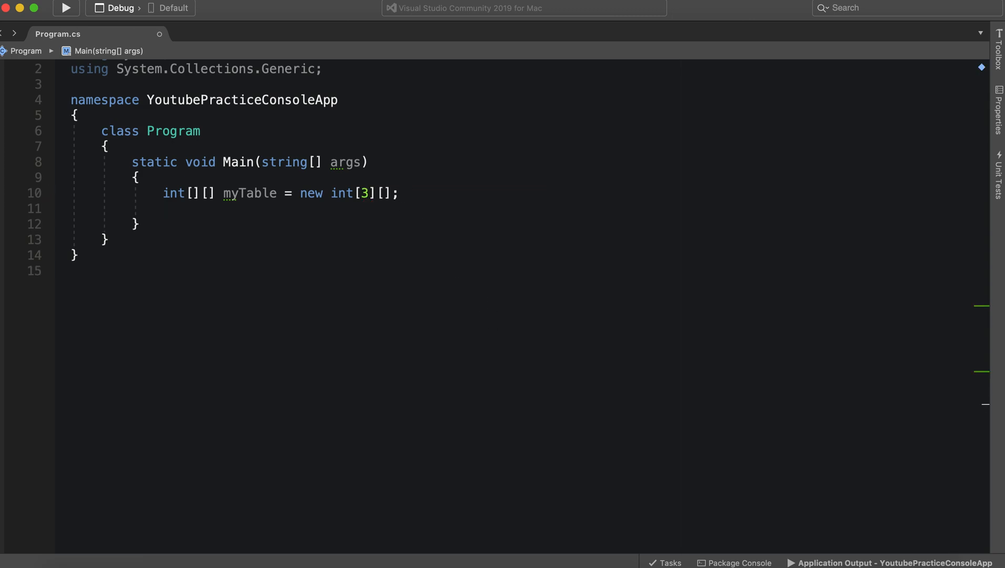
{"action": "type", "text": "m"}
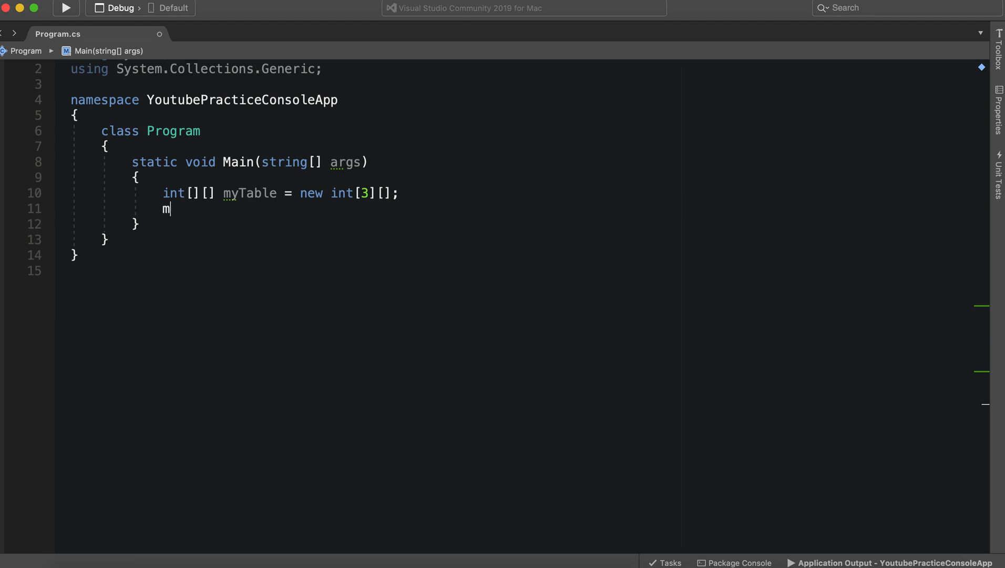
{"action": "type", "text": "yTable"}
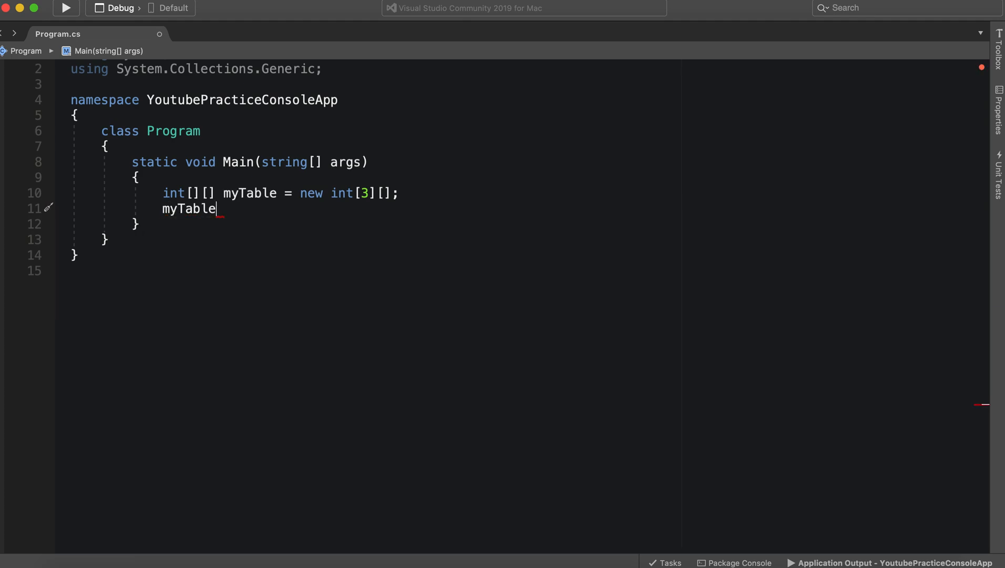
{"action": "type", "text": "[]"}
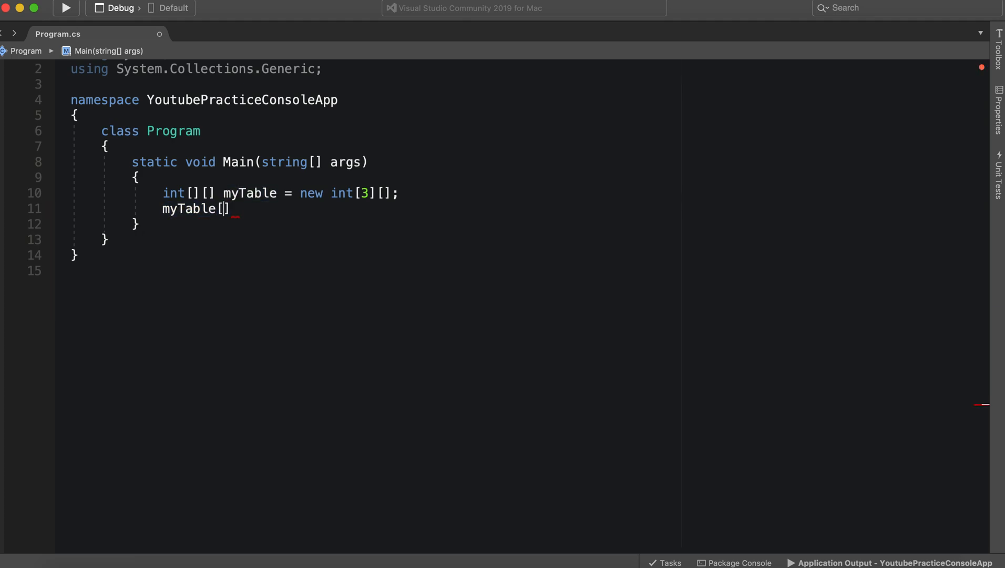
{"action": "type", "text": "0"}
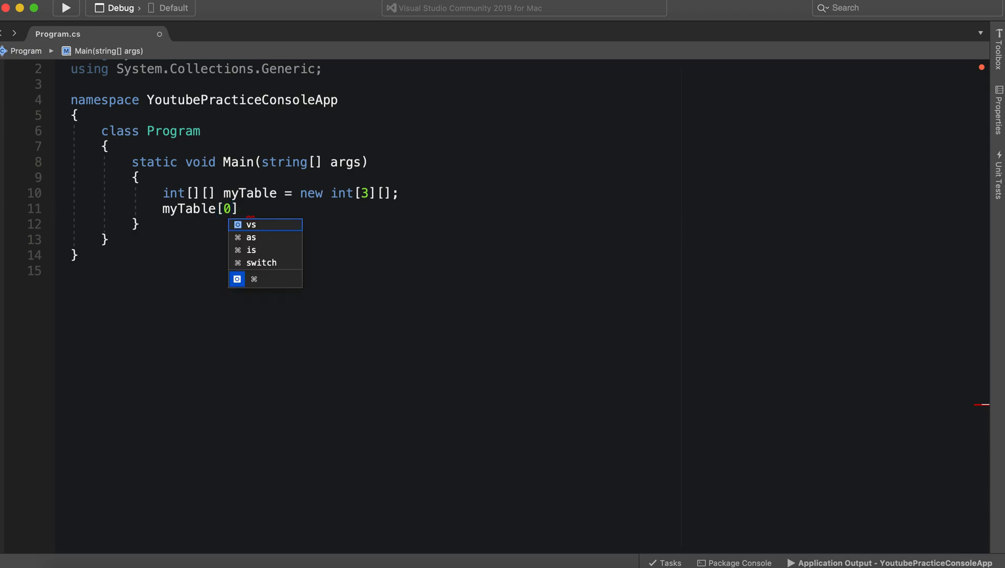
{"action": "type", "text": "="}
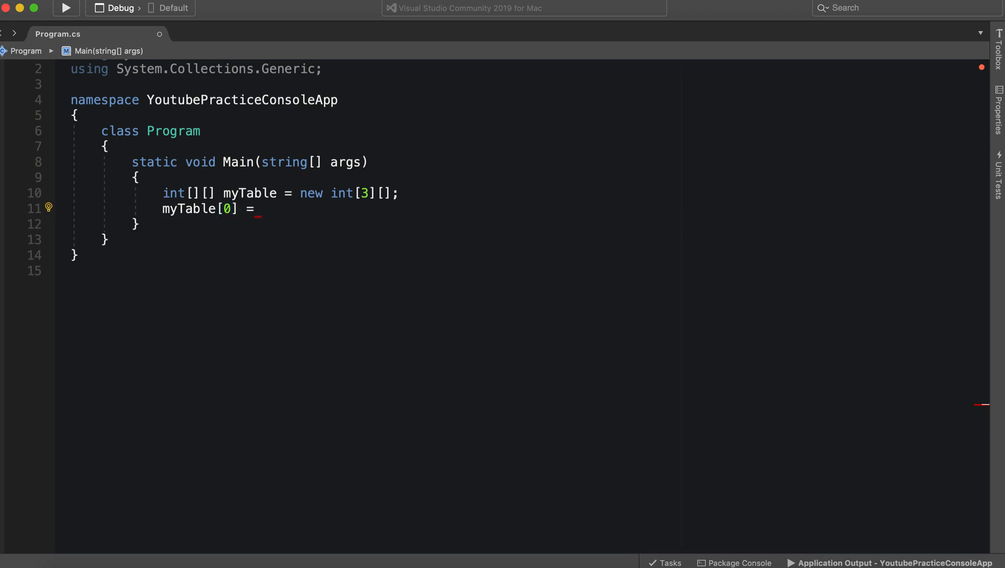
{"action": "type", "text": "new"}
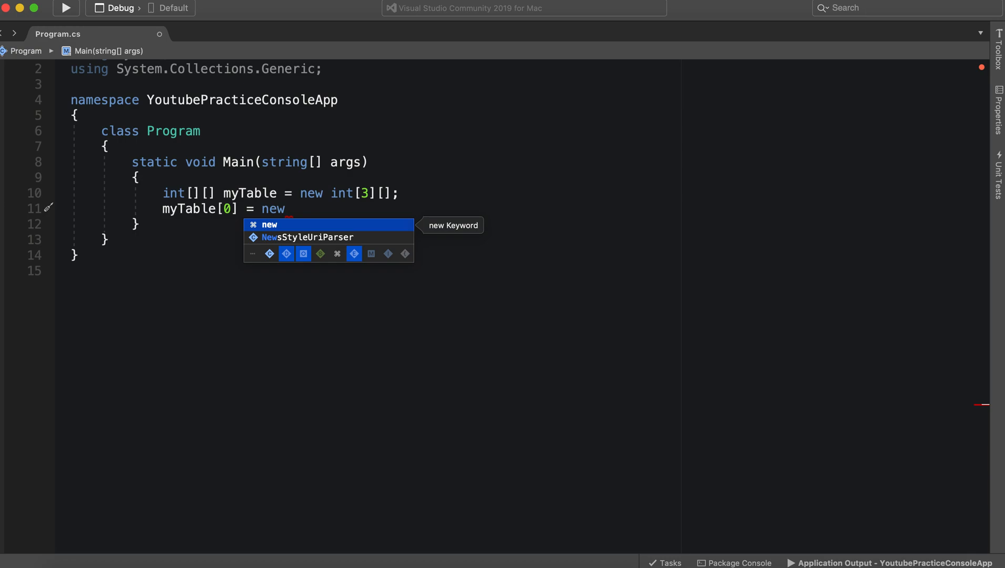
{"action": "type", "text": "int["}
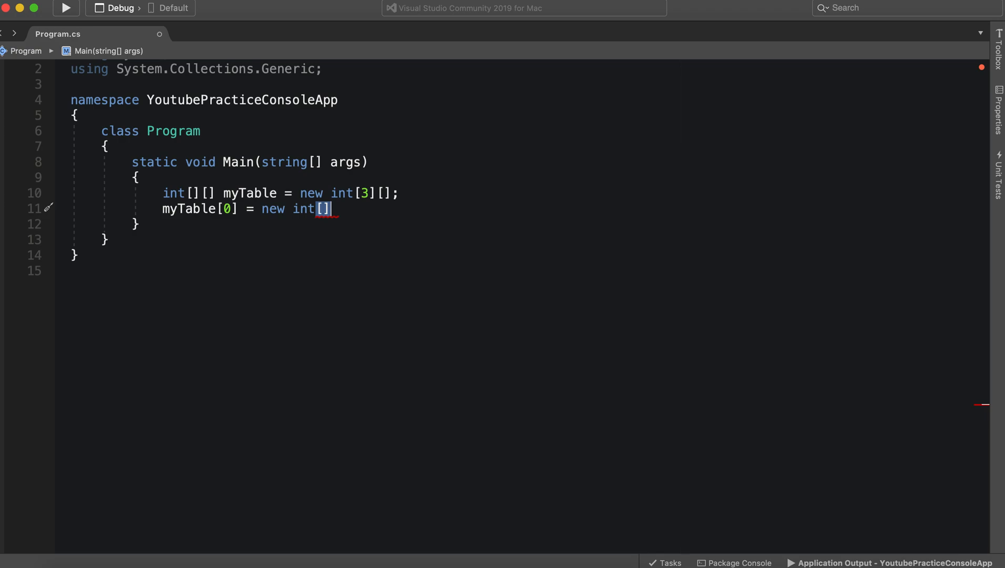
{"action": "type", "text": "{}"}
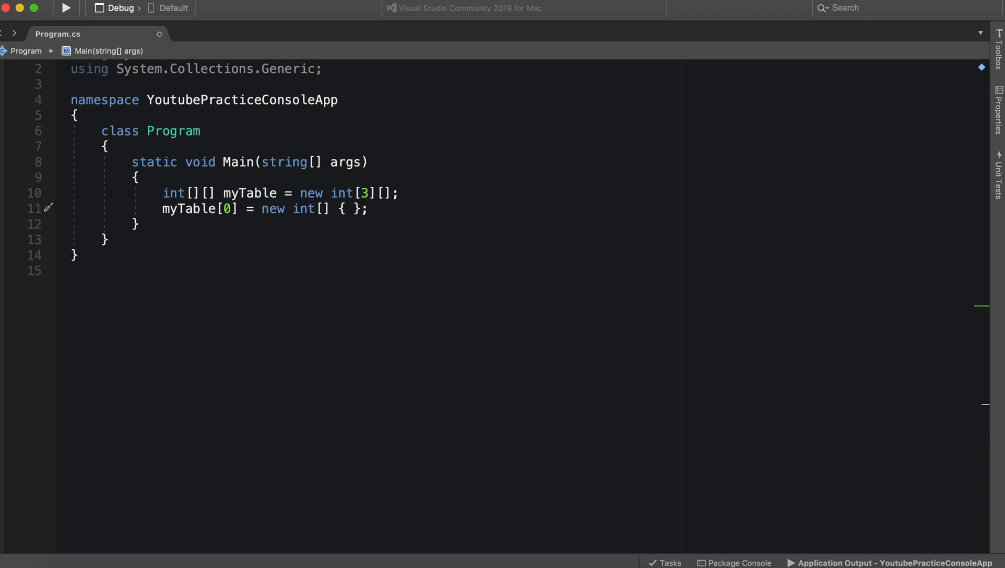
{"action": "type", "text": "1,2,3"}
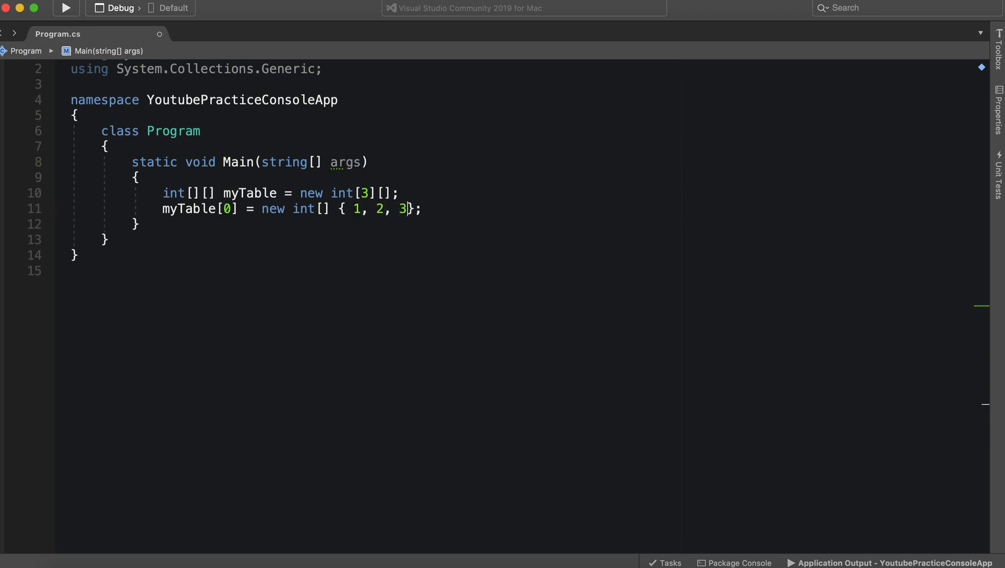
- Duplicate the row line and edit copies into rows 1 and 2 holding {4,5,6} and {7,8,9}
{"action": "left_click_drag", "start_coordinate": [420, 208], "coordinate": [398, 192]}
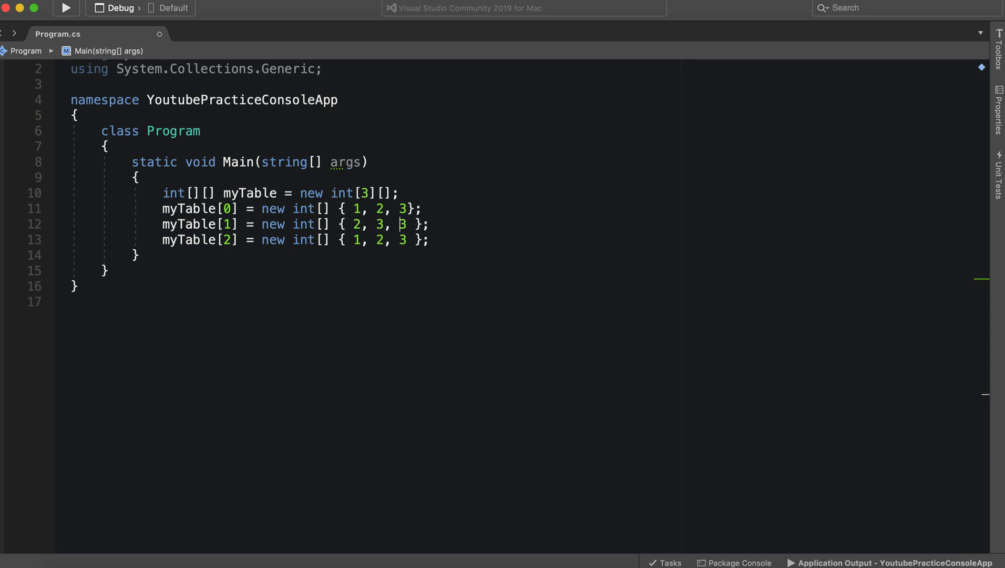
{"action": "type", "text": "4"}
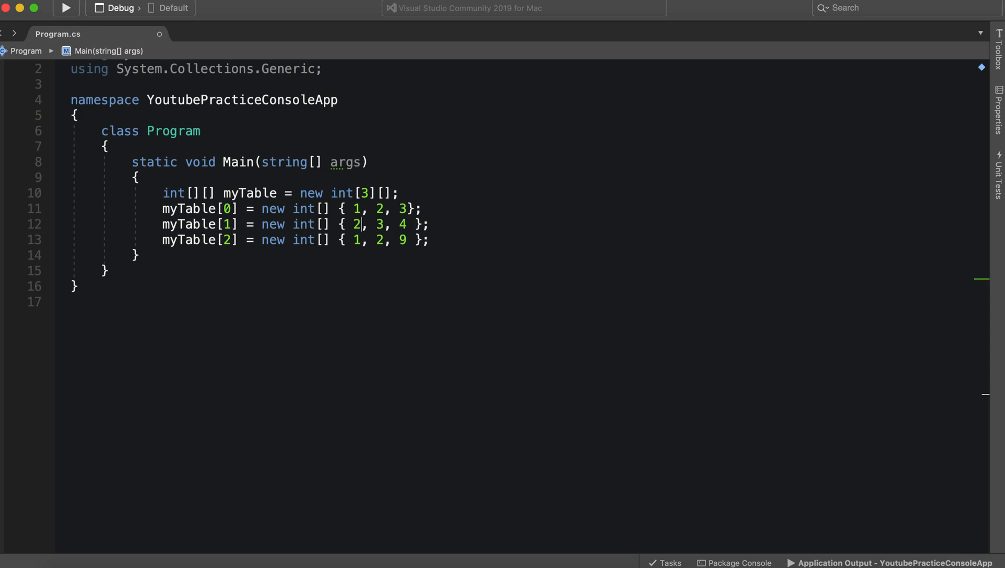
{"action": "type", "text": "4"}
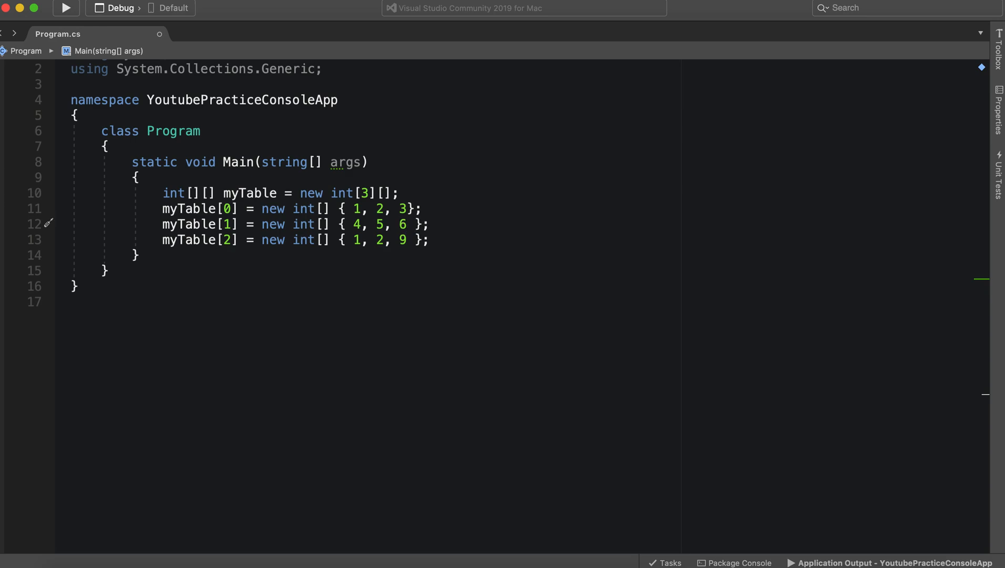
{"action": "type", "text": "8"}
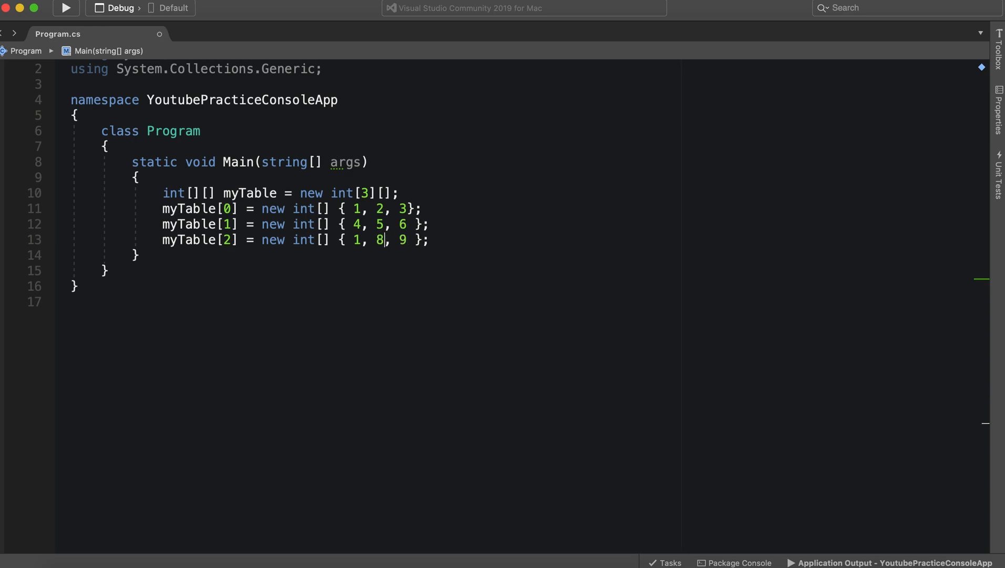
{"action": "key", "text": "Backspace"}
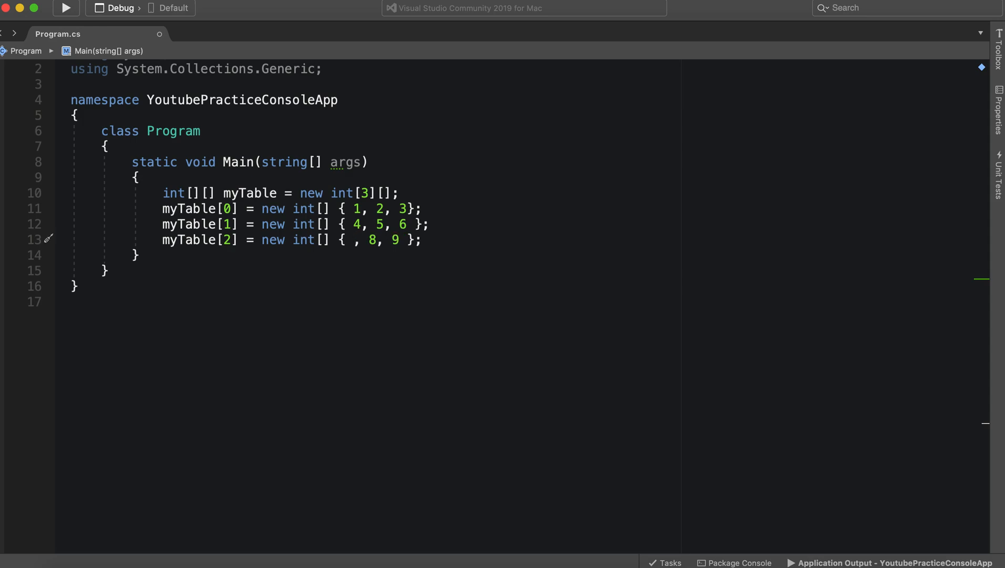
{"action": "type", "text": "7"}
{"action": "type", "text": "for("}
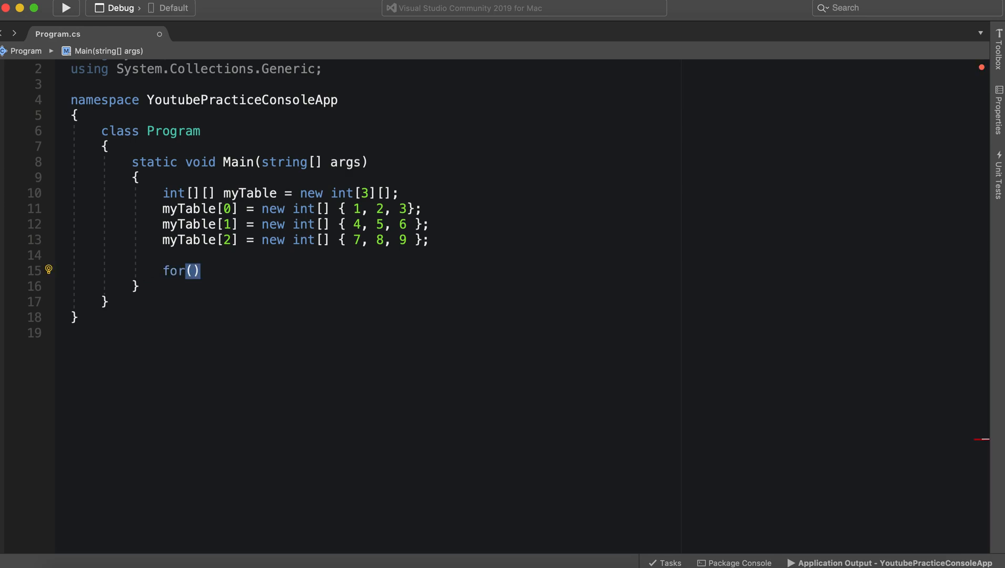
- Complete the outer for header with var list = 0; list < myTable.Length; list++
{"action": "type", "text": "var"}
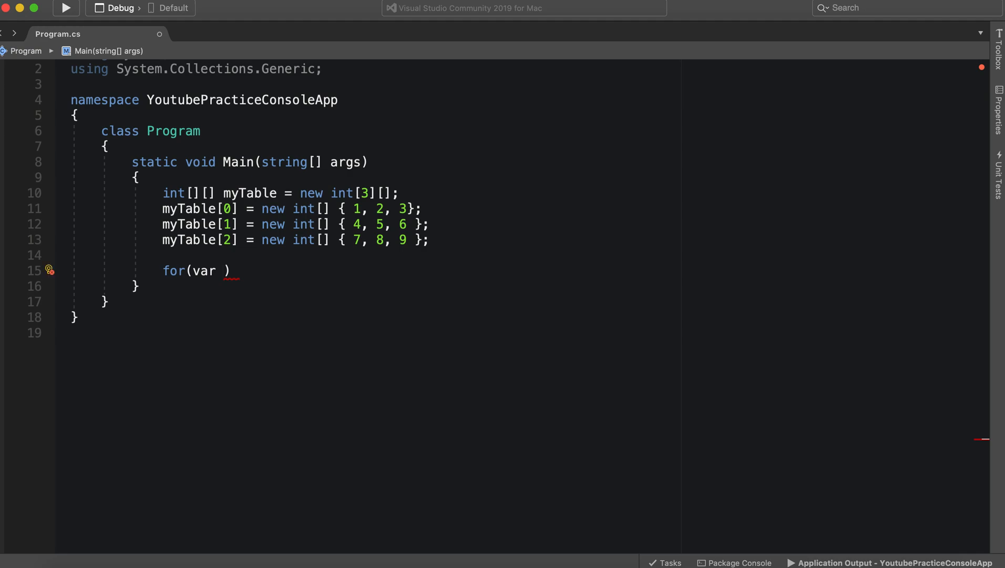
{"action": "type", "text": "ist ="}
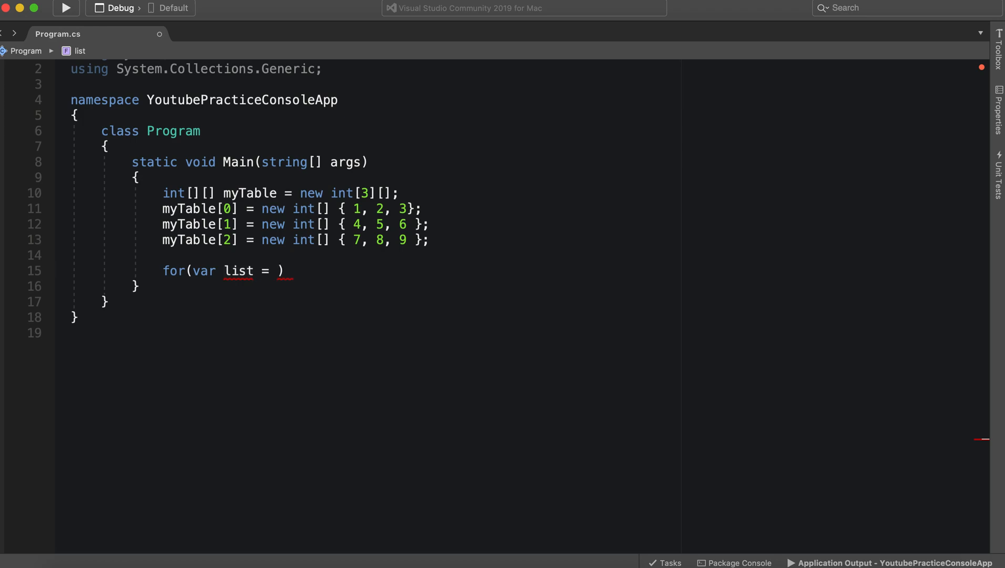
{"action": "type", "text": "0; list <"}
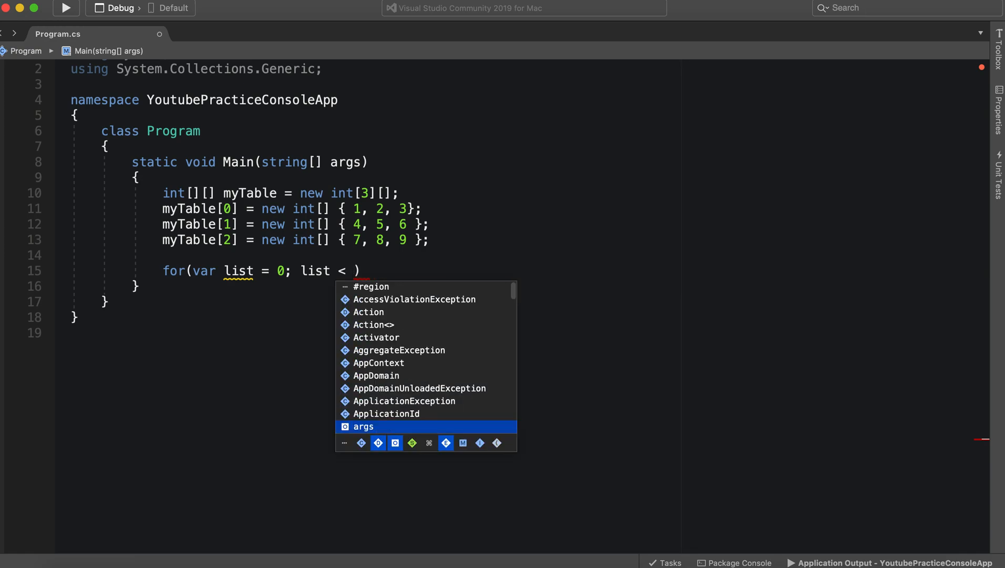
{"action": "mouse_move", "coordinate": [364, 426]}
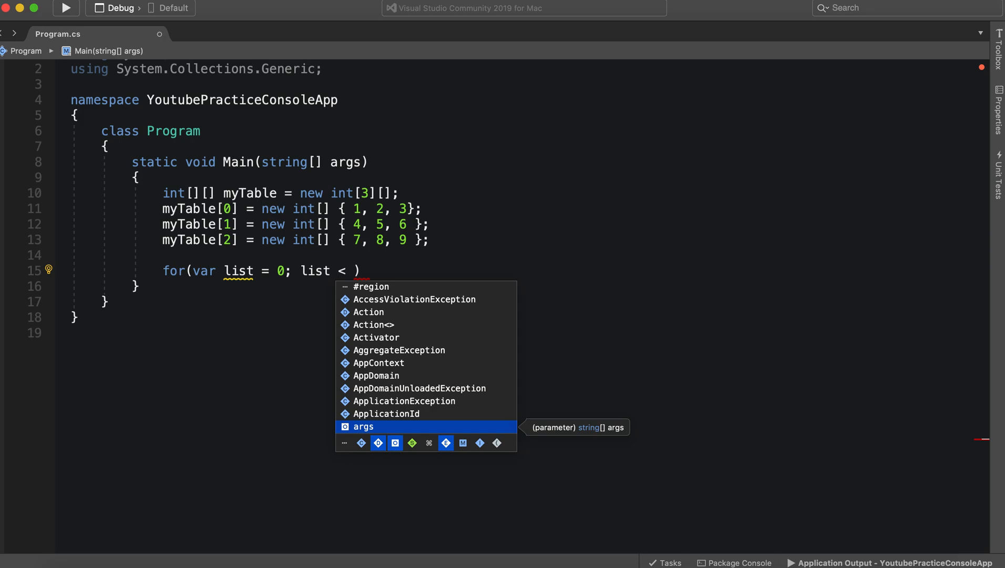
{"action": "type", "text": "myTable.Length;"}
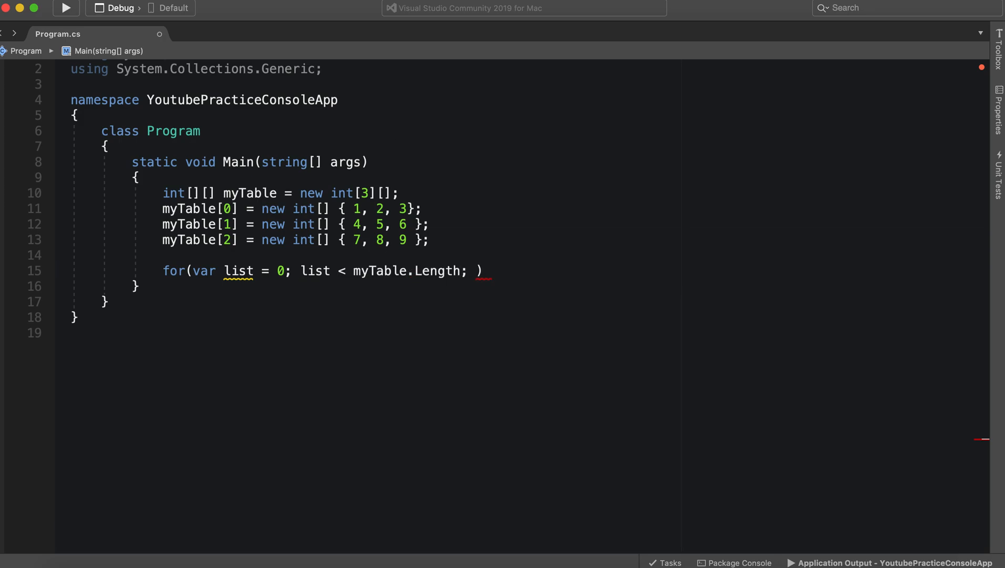
{"action": "type", "text": "list++"}
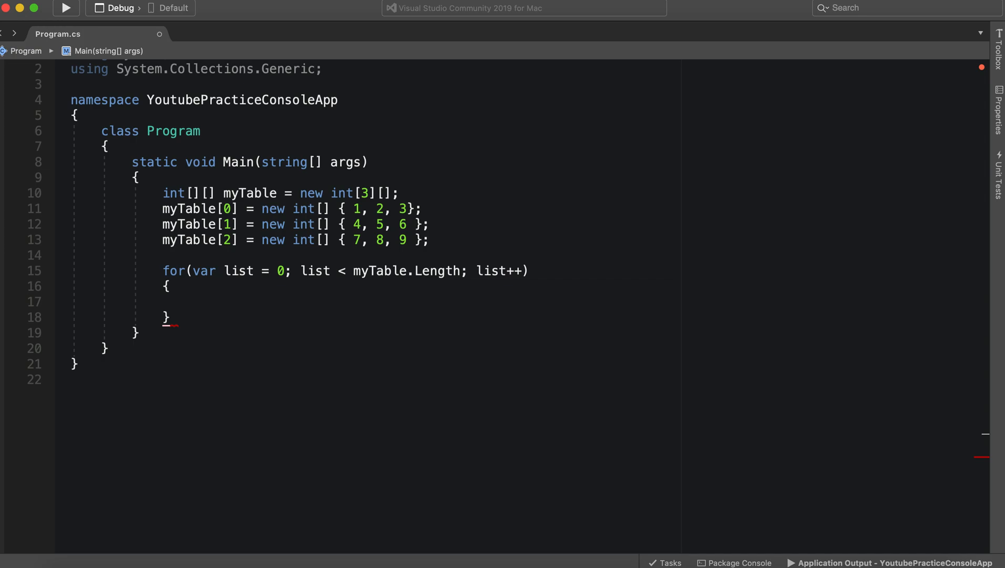
- Add Console.WriteLine("***************"); in the loop body and start a new line
{"action": "type", "text": "Cons"}
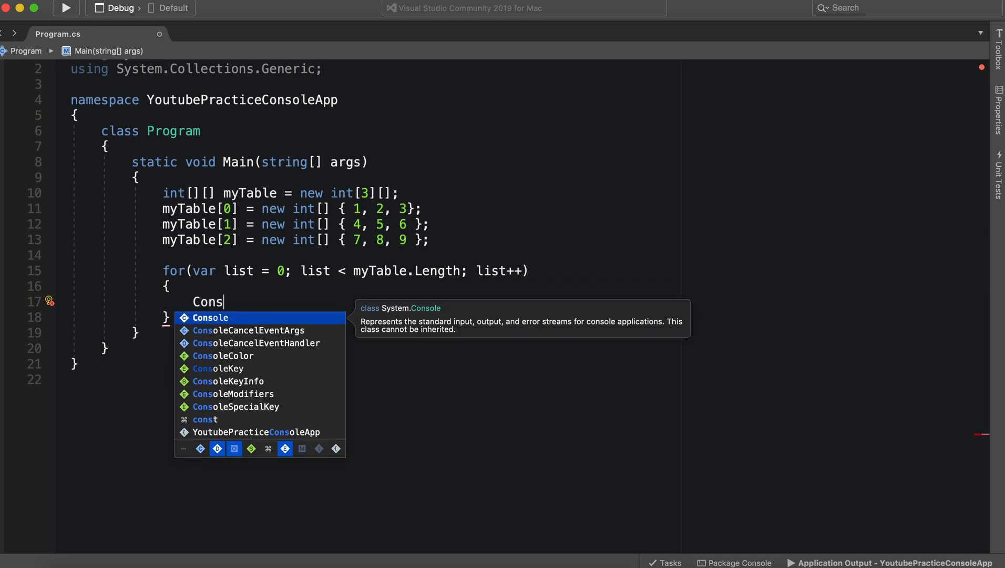
{"action": "type", "text": "ole.WriteLine"}
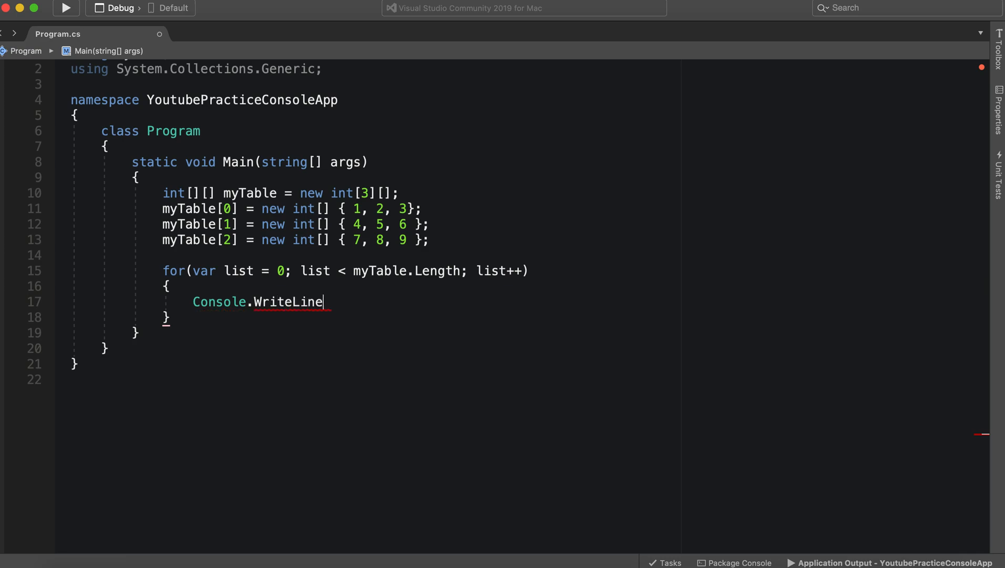
{"action": "type", "text": "();"}
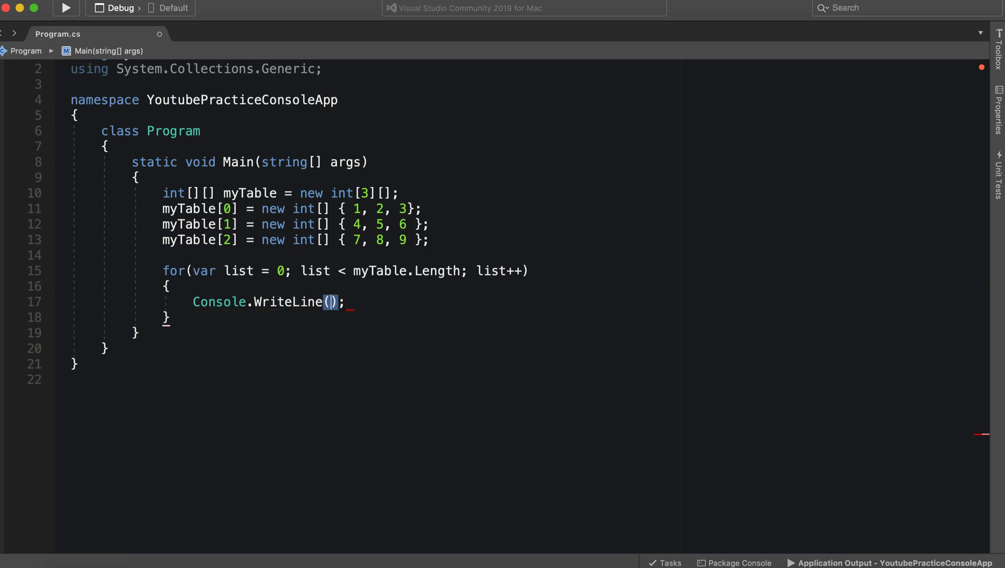
{"action": "type", "text": "\"\""}
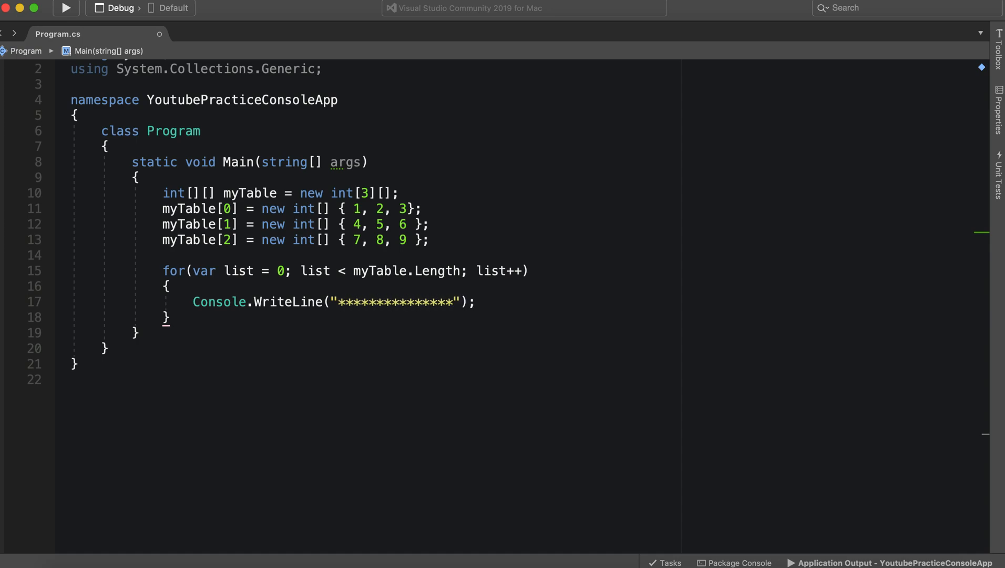
{"action": "key", "text": "Return"}
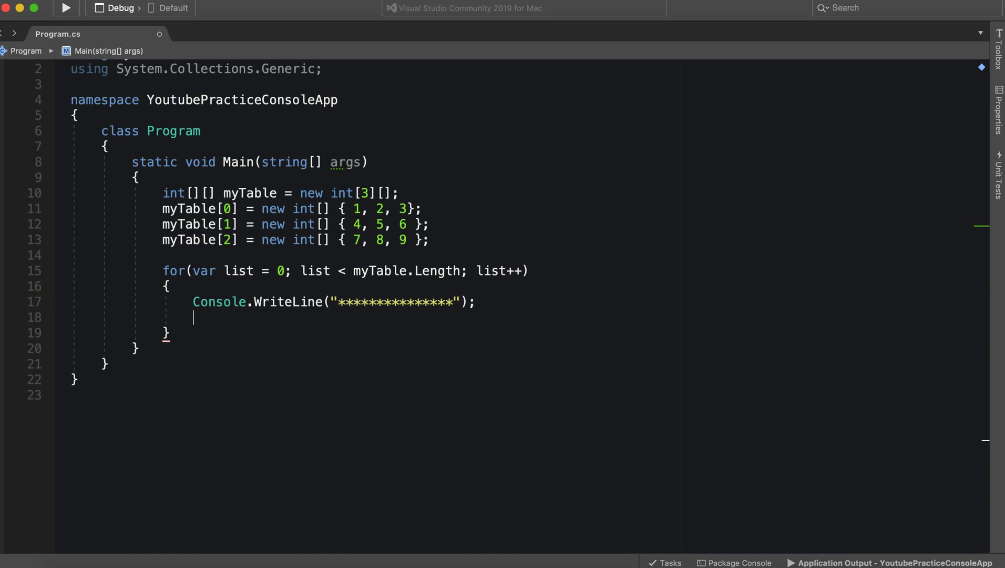
- Begin the inner loop header for(var num = 0 under the WriteLine
{"action": "type", "text": "for"}
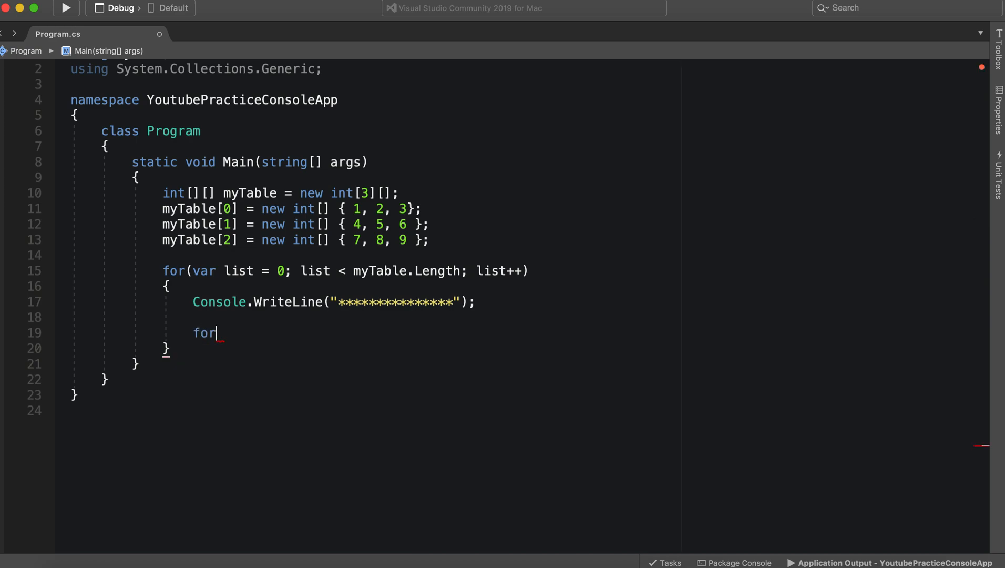
{"action": "key", "text": "Backspace"}
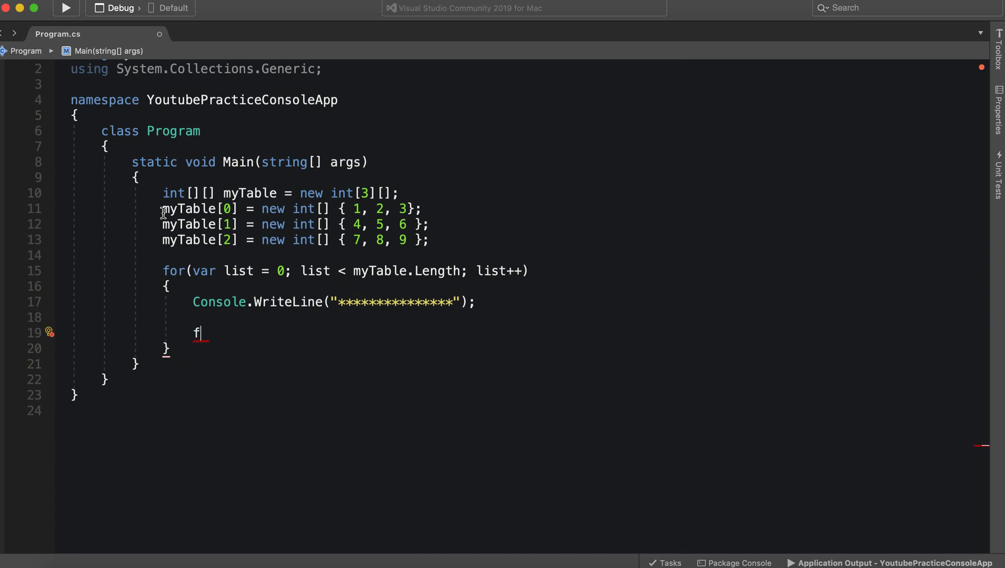
{"action": "mouse_move", "coordinate": [156, 191]}
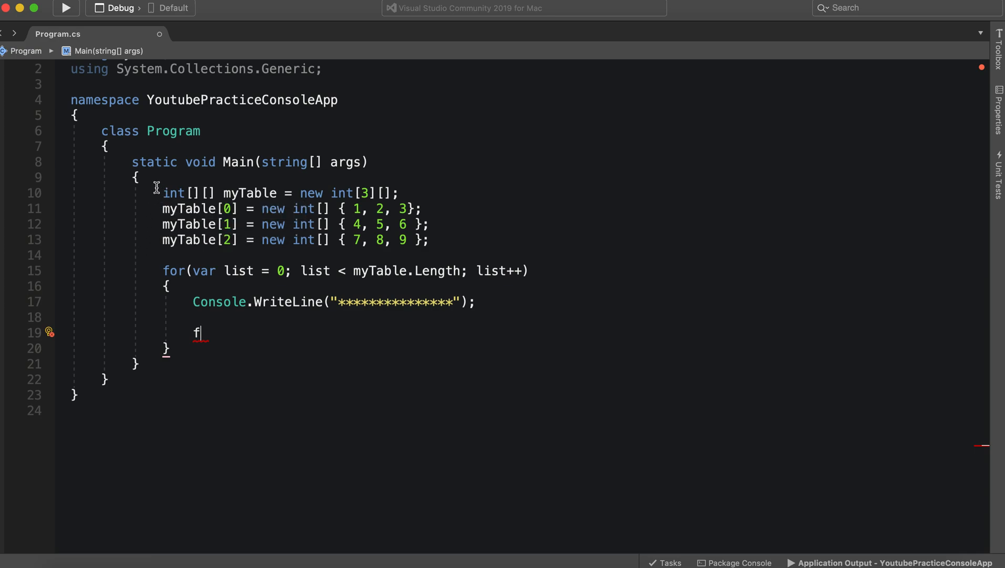
{"action": "mouse_move", "coordinate": [155, 208]}
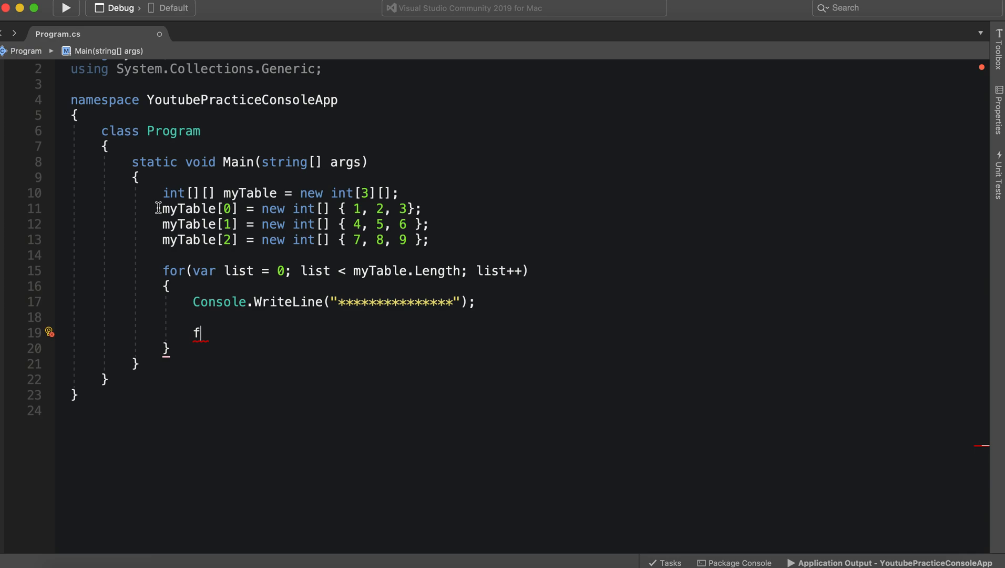
{"action": "mouse_move", "coordinate": [397, 209]}
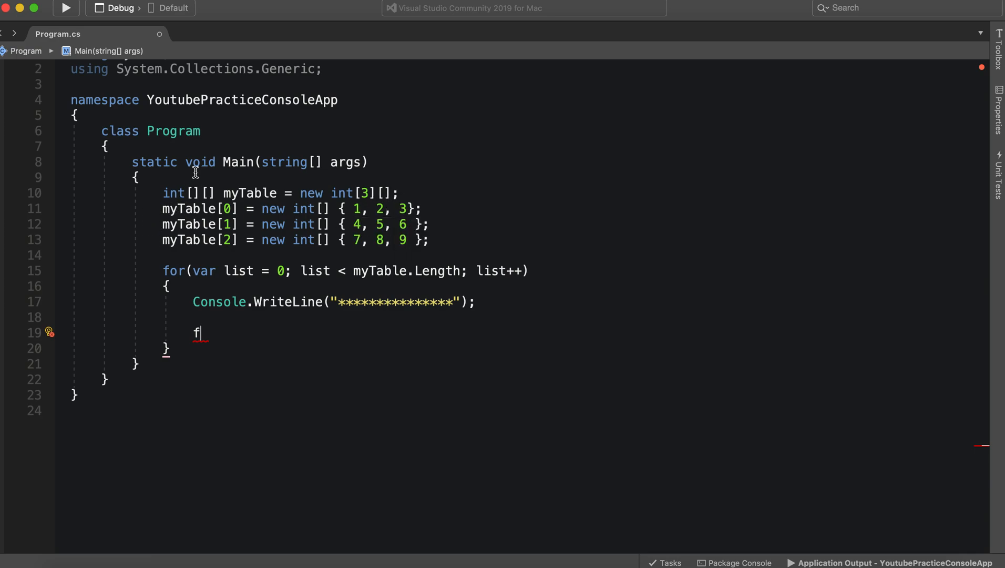
{"action": "mouse_move", "coordinate": [357, 215]}
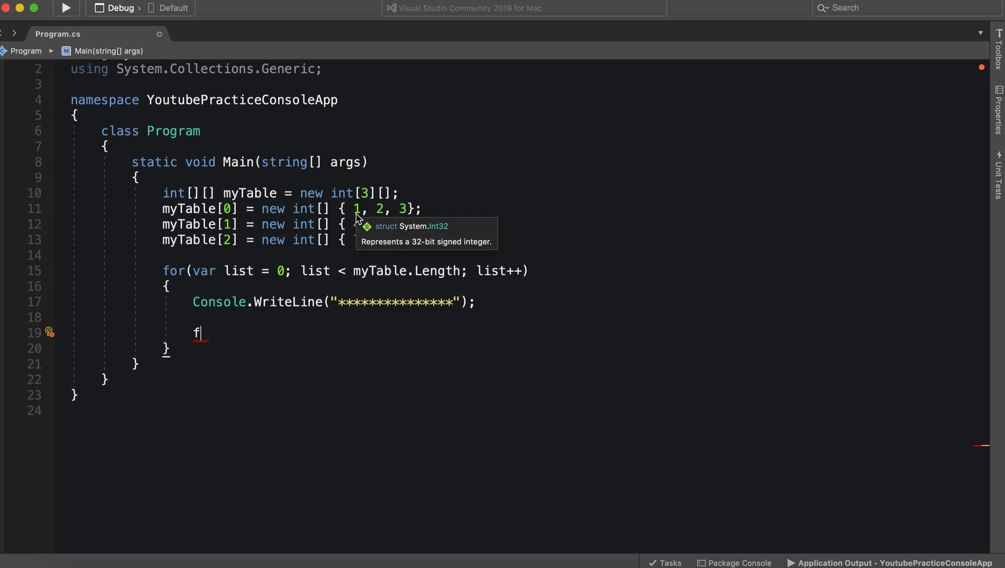
{"action": "mouse_move", "coordinate": [498, 190]}
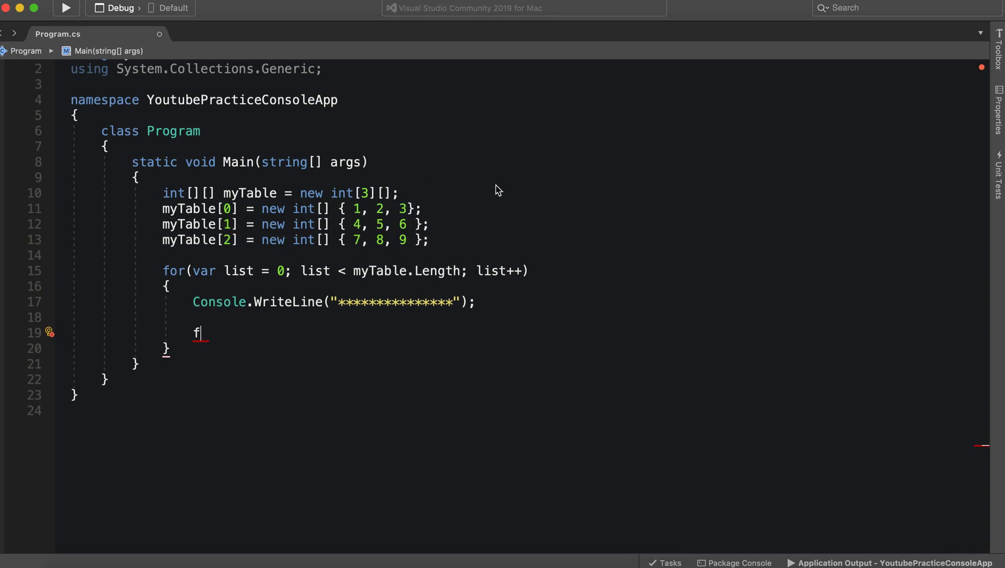
{"action": "mouse_move", "coordinate": [214, 322]}
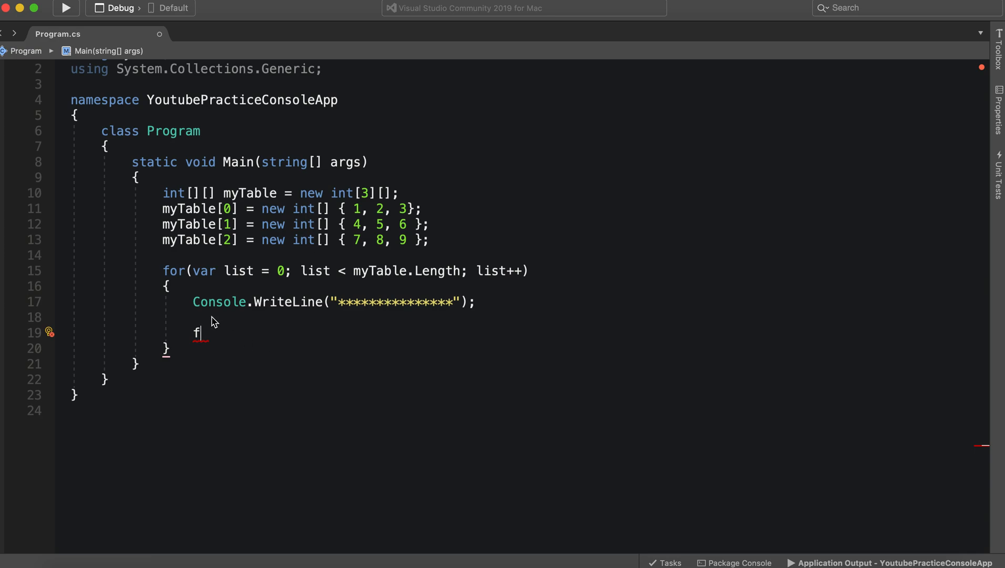
{"action": "type", "text": "or"}
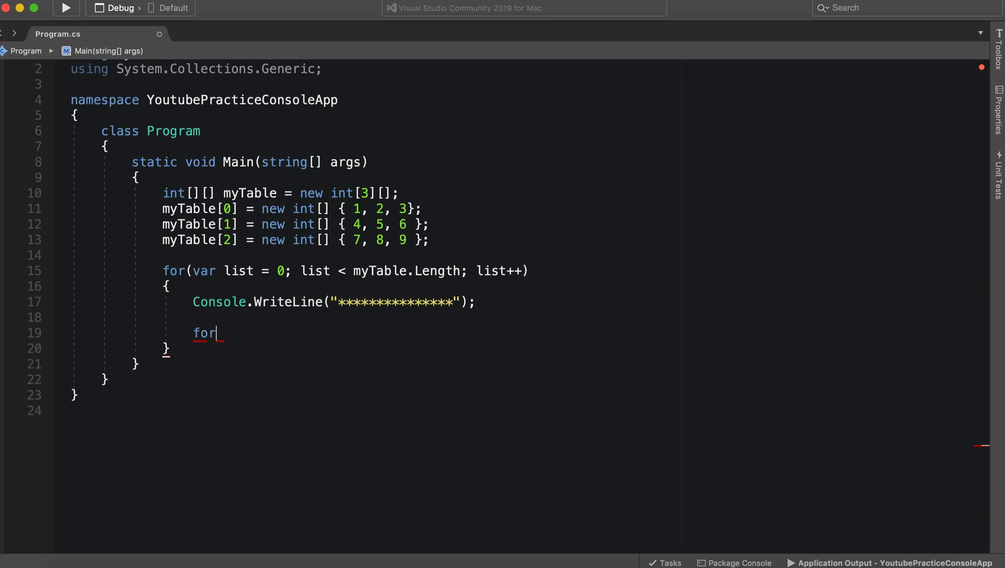
{"action": "type", "text": "("}
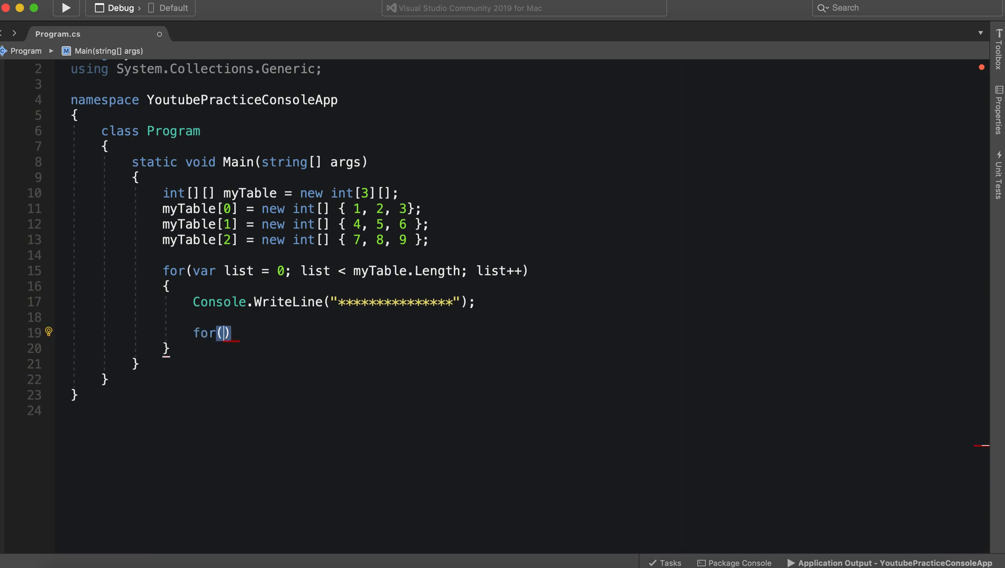
{"action": "type", "text": "var"}
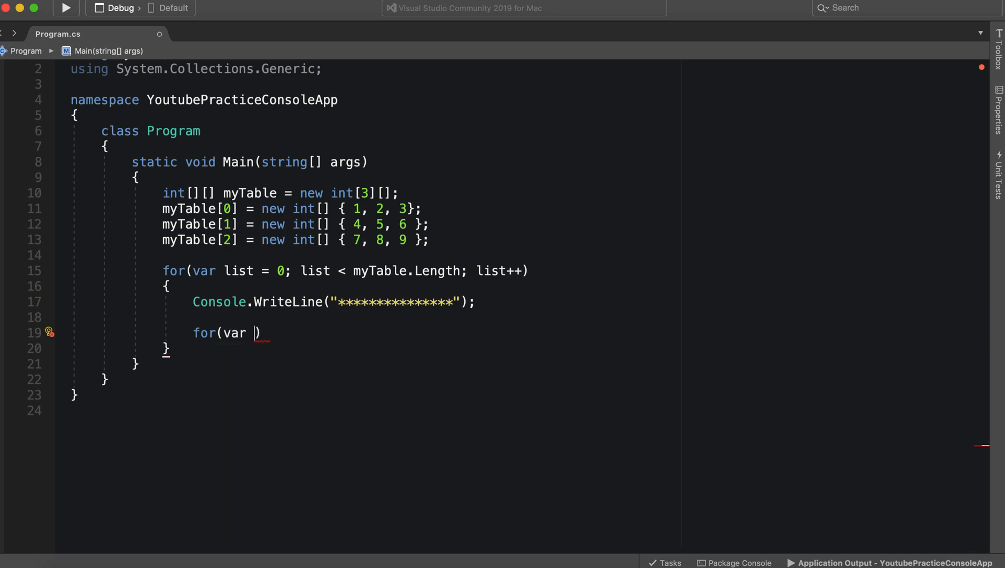
{"action": "type", "text": "num"}
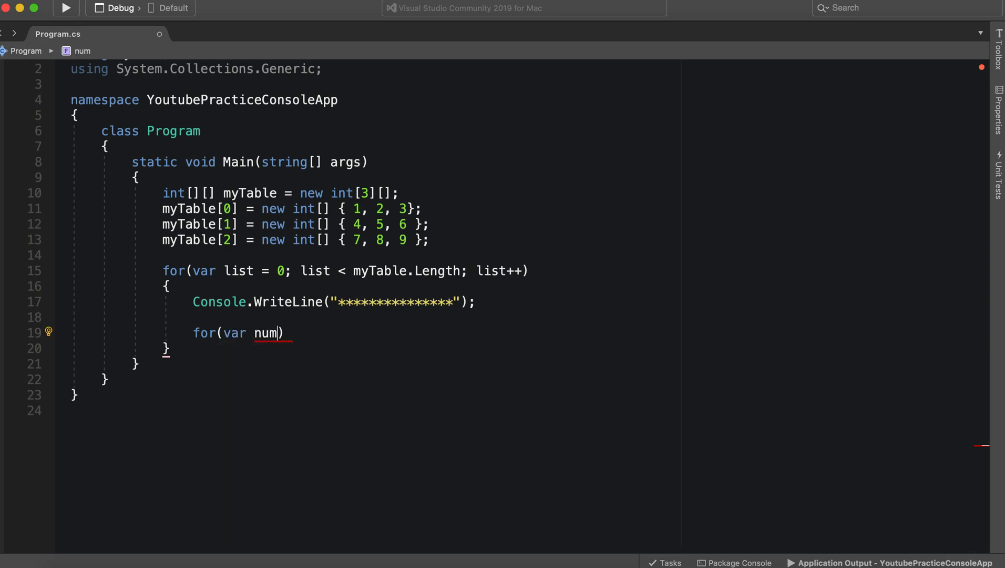
{"action": "type", "text": "= 0; num <"}
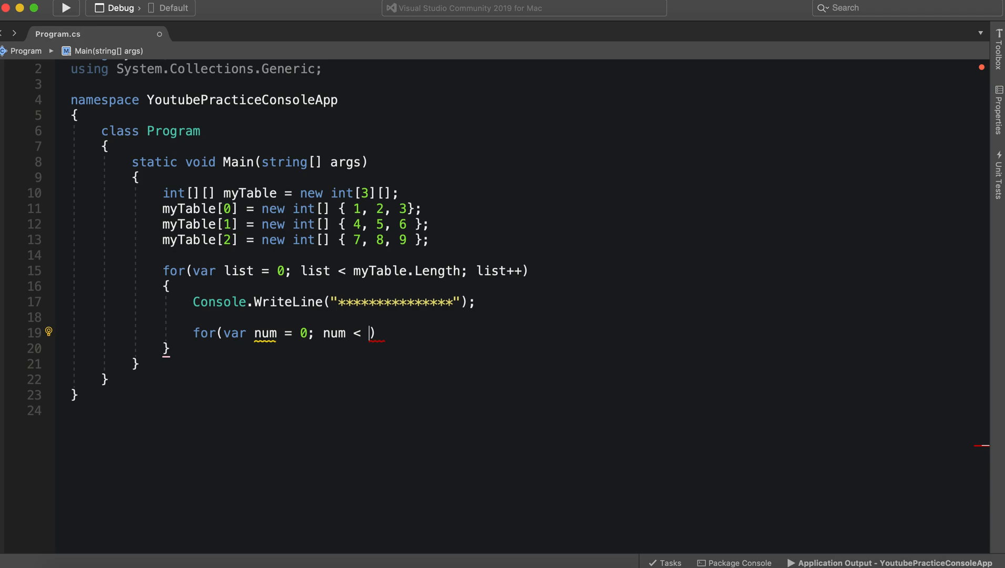
- Finish the inner loop bounded by num < myTable[list].Length with num++ and an empty body
{"action": "type", "text": "myTable["}
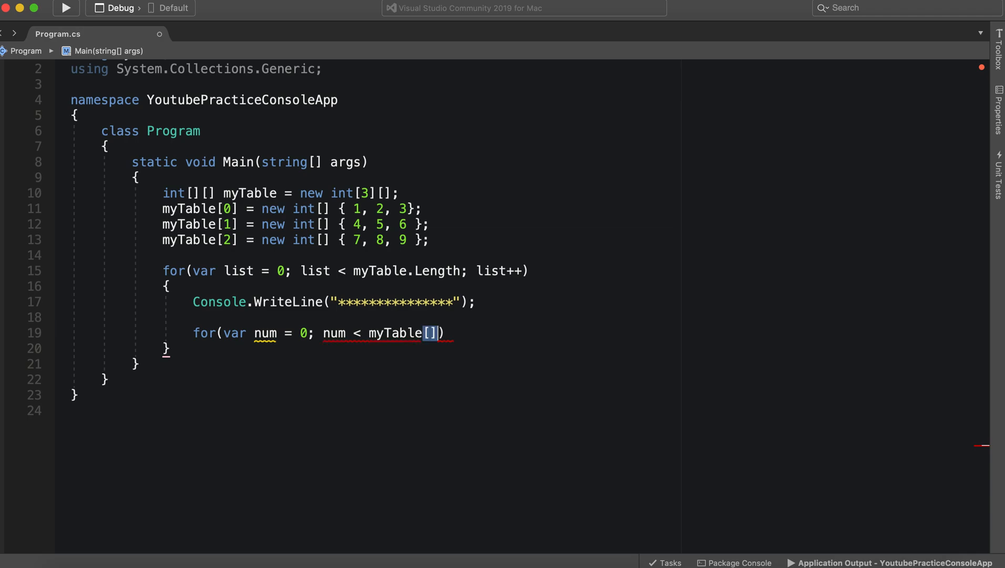
{"action": "type", "text": "i"}
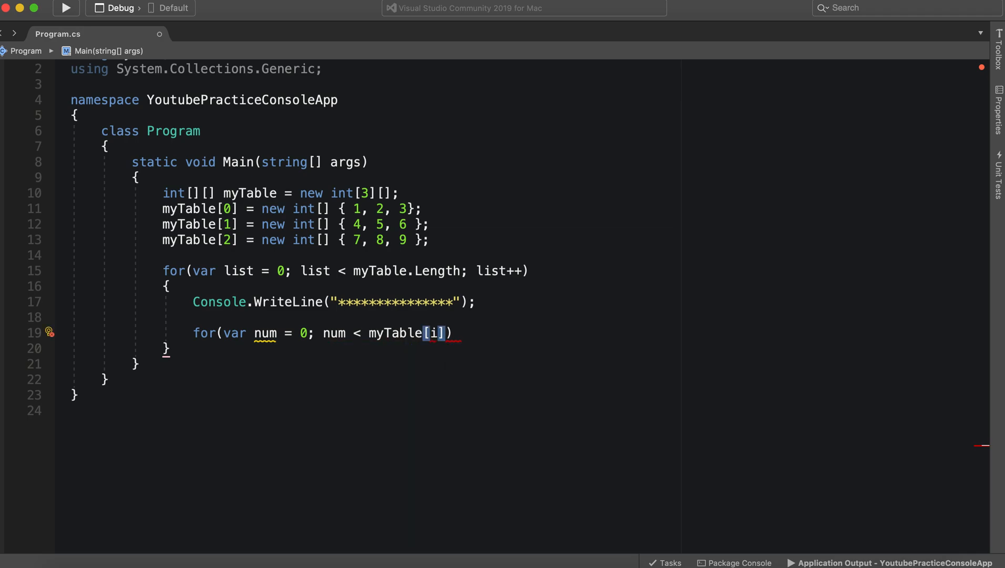
{"action": "type", "text": ".Length;"}
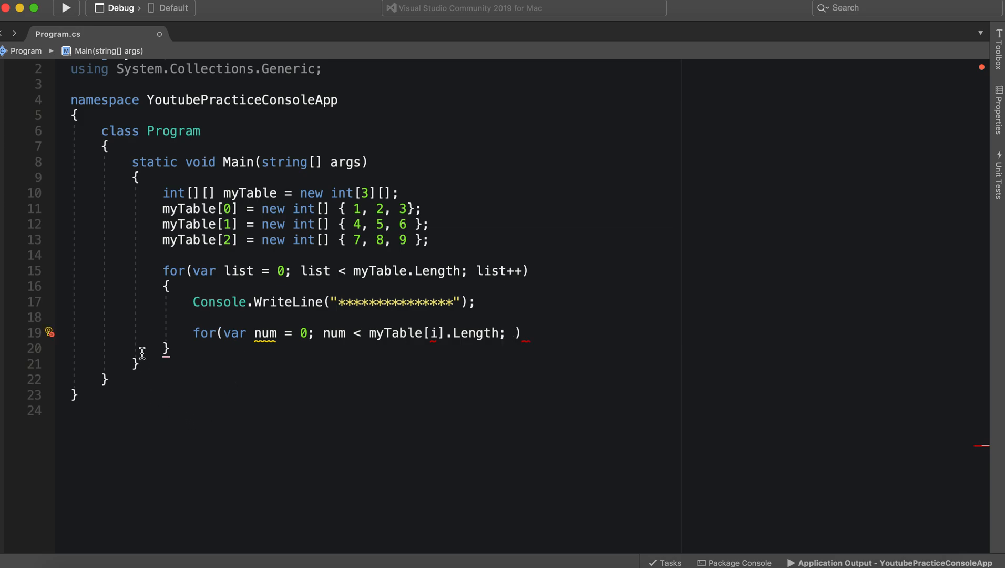
{"action": "type", "text": "list"}
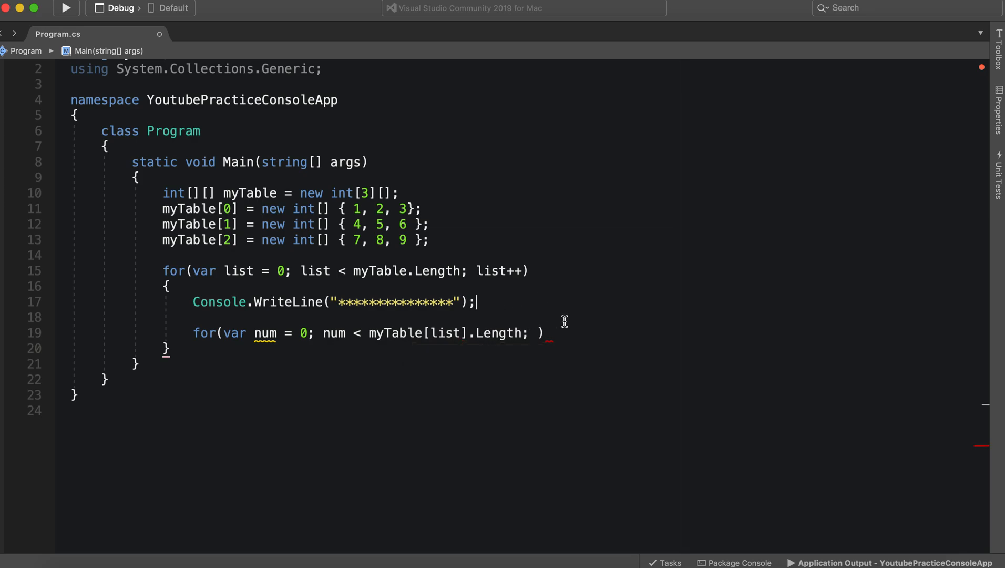
{"action": "type", "text": "liost"}
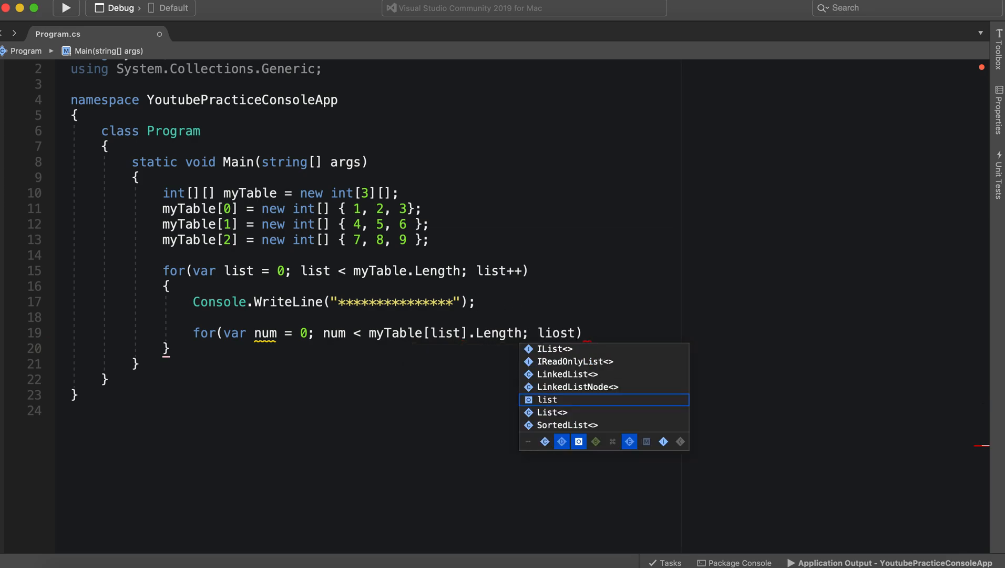
{"action": "key", "text": "Tab"}
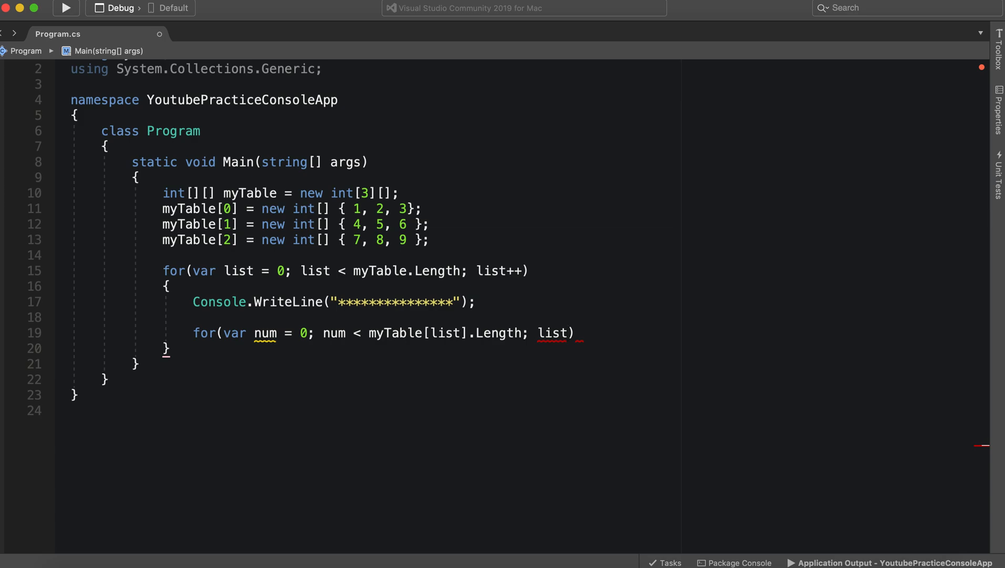
{"action": "type", "text": "++"}
{"action": "type", "text": "{"}
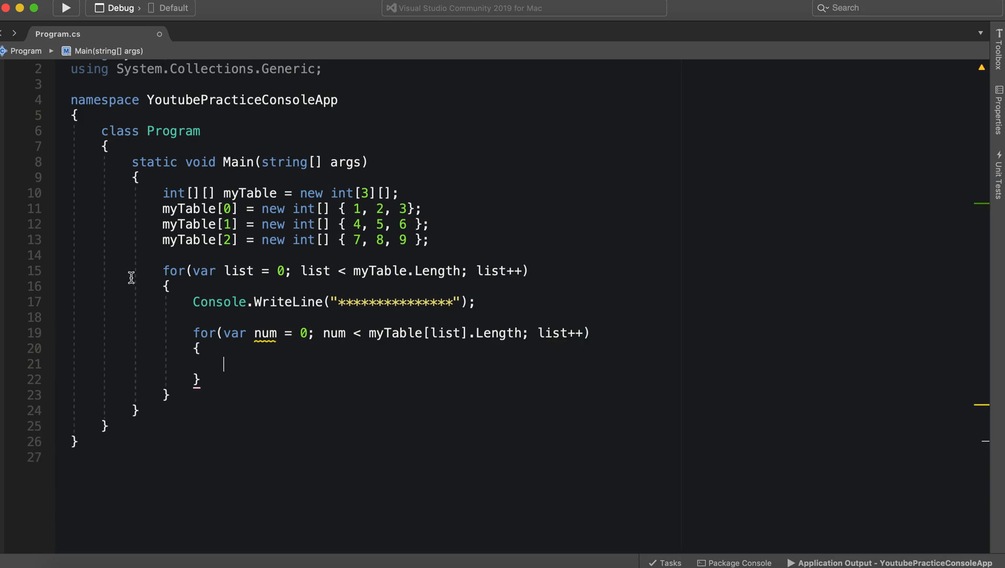
{"action": "mouse_move", "coordinate": [332, 332]}
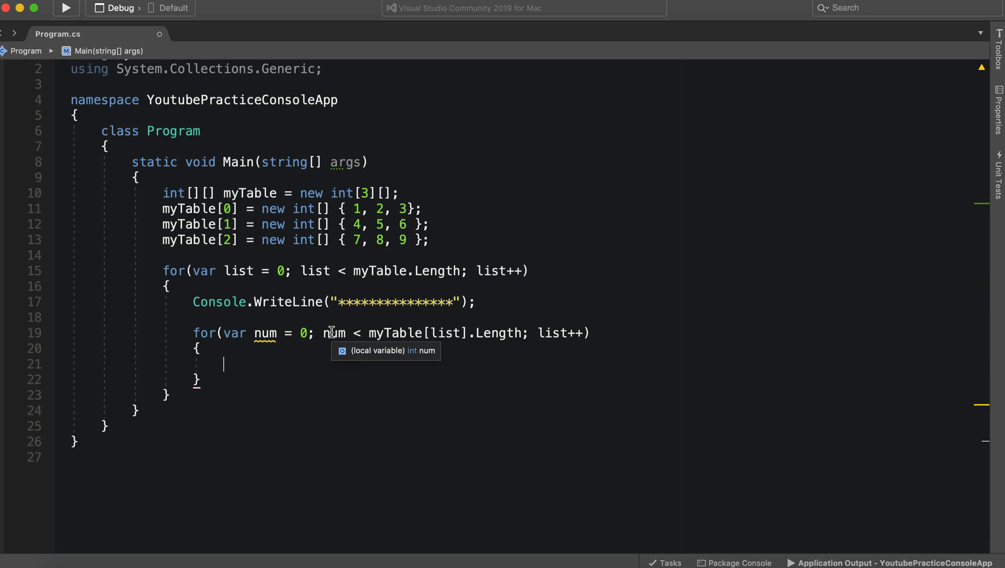
{"action": "mouse_move", "coordinate": [383, 334]}
{"action": "type", "text": "num"}
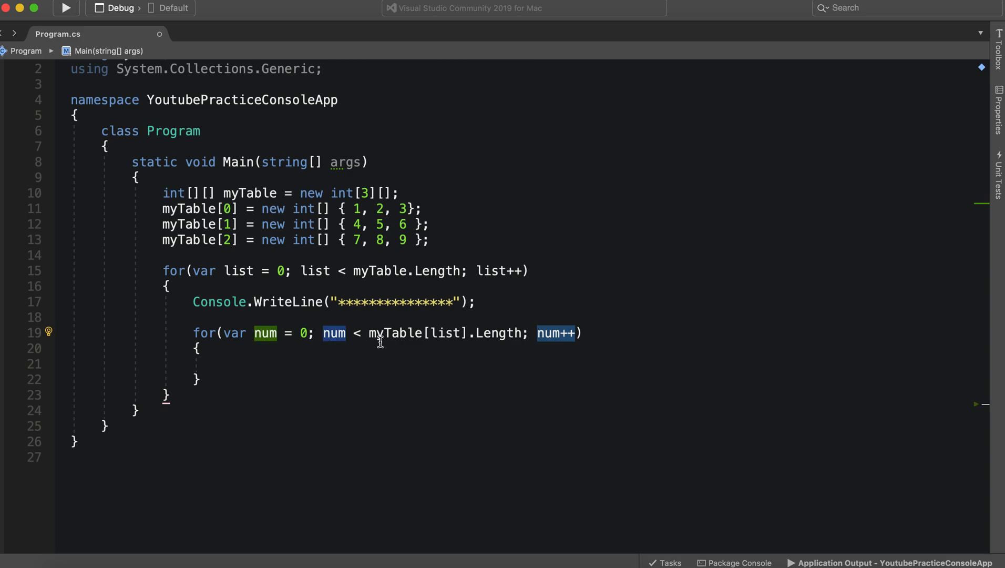
- Write Console.WriteLine(myTable[list][num]); inside the inner loop body
{"action": "left_click_drag", "start_coordinate": [194, 332], "coordinate": [201, 379]}
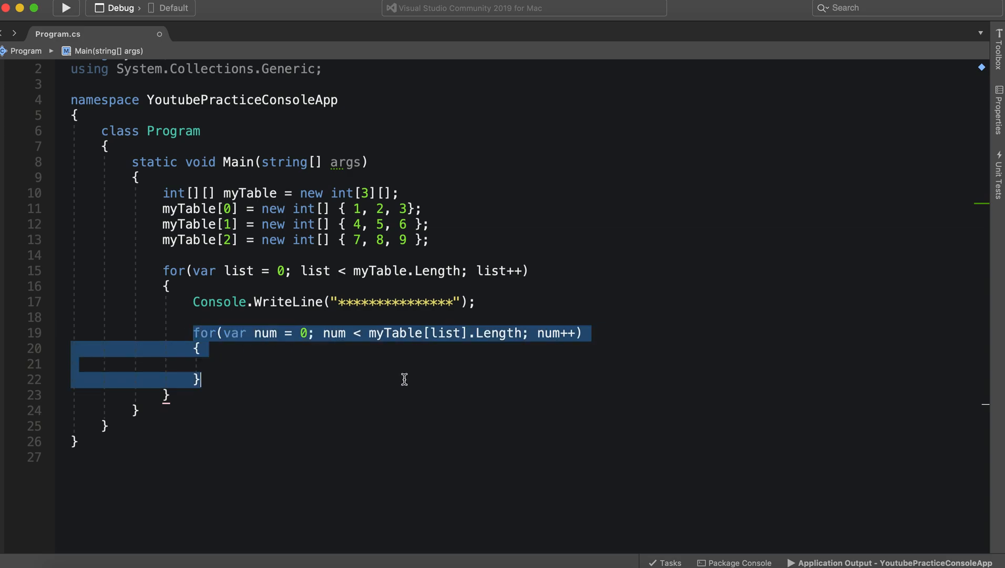
{"action": "left_click", "coordinate": [349, 365]}
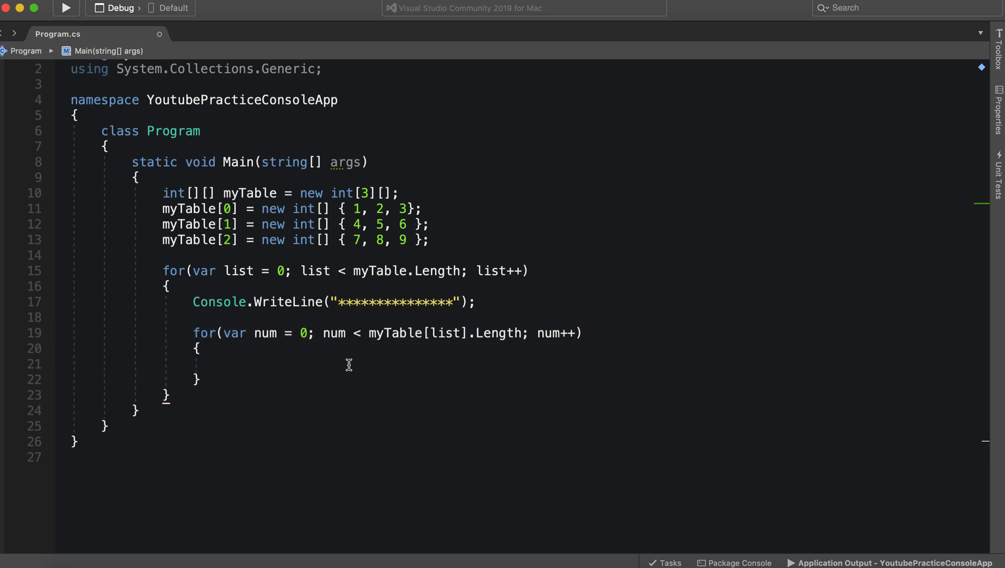
{"action": "type", "text": "Console"}
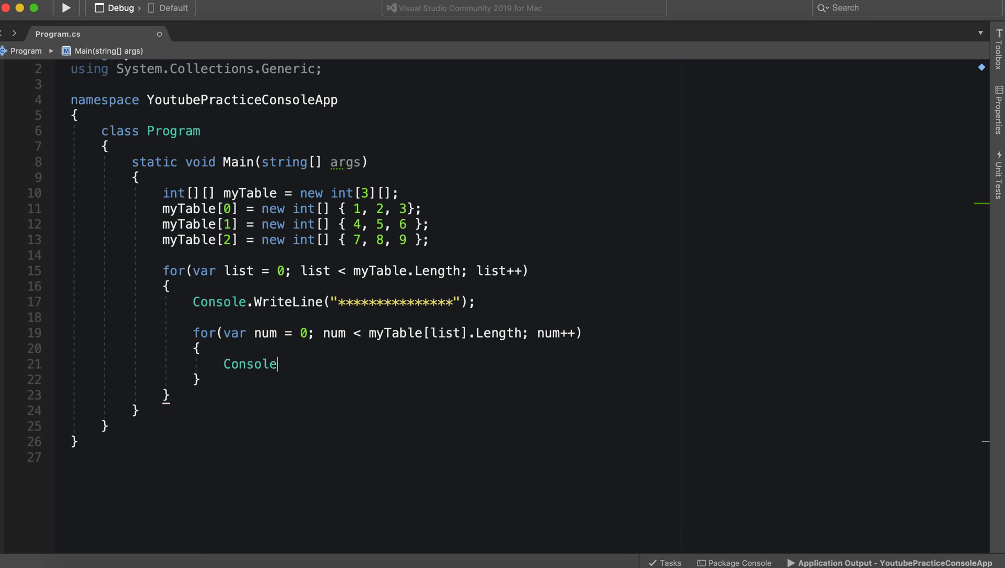
{"action": "type", "text": ".WriteLine();"}
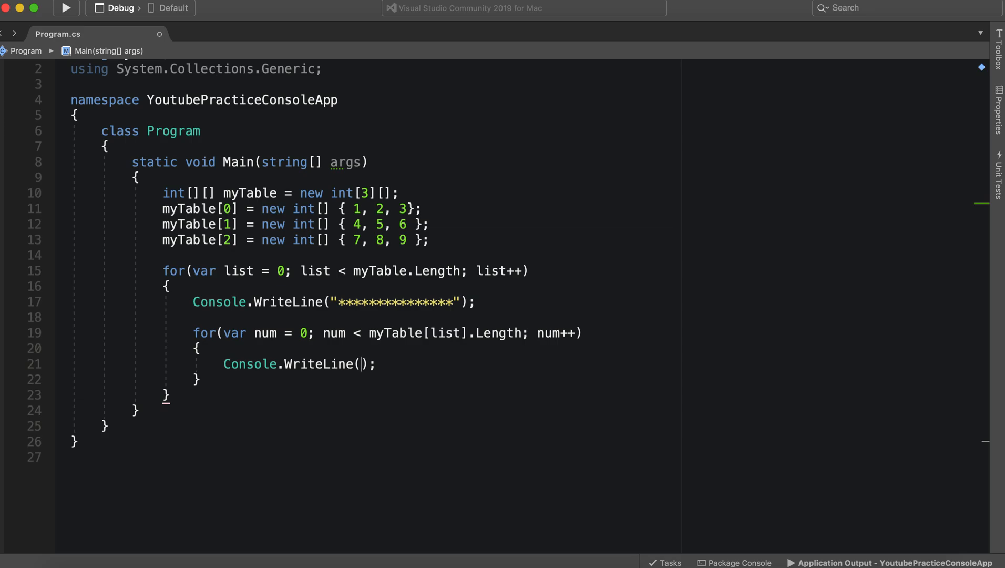
{"action": "type", "text": "myTable[]"}
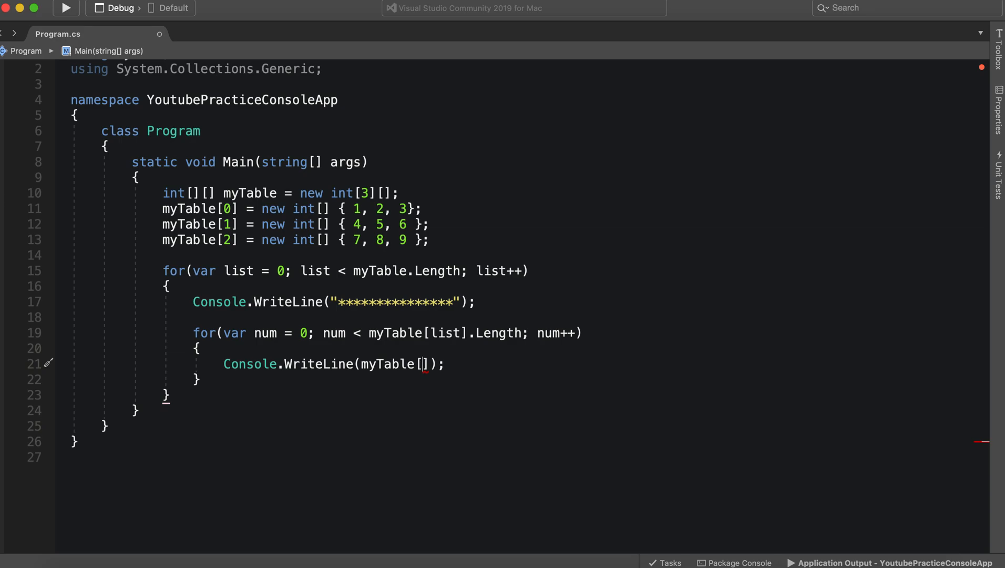
{"action": "type", "text": "is"}
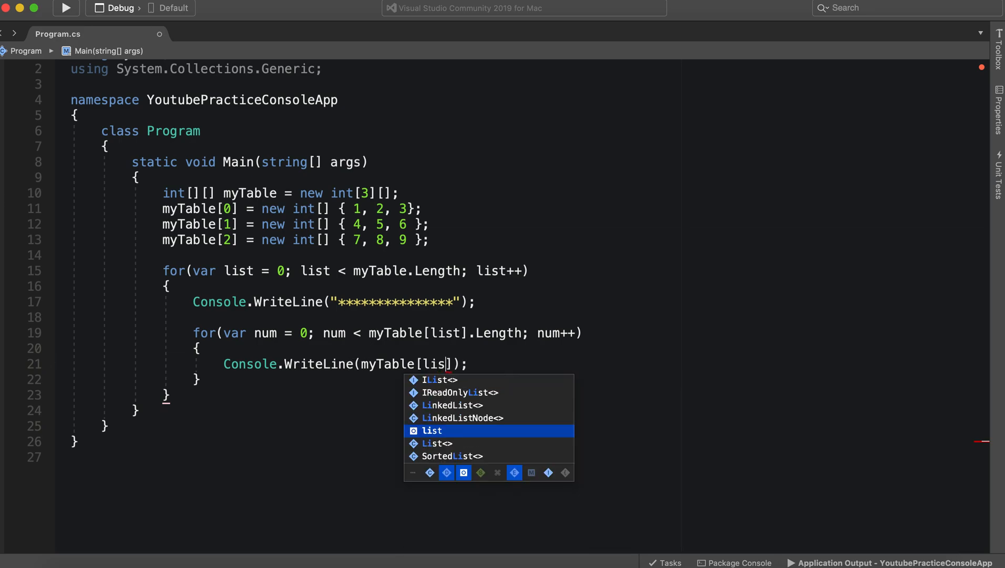
{"action": "type", "text": "t"}
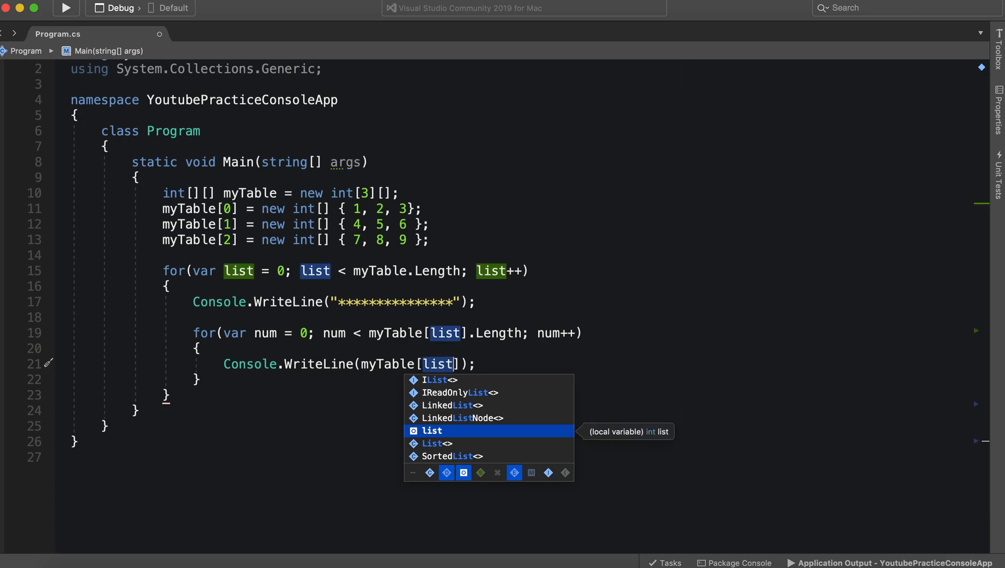
{"action": "type", "text": "["}
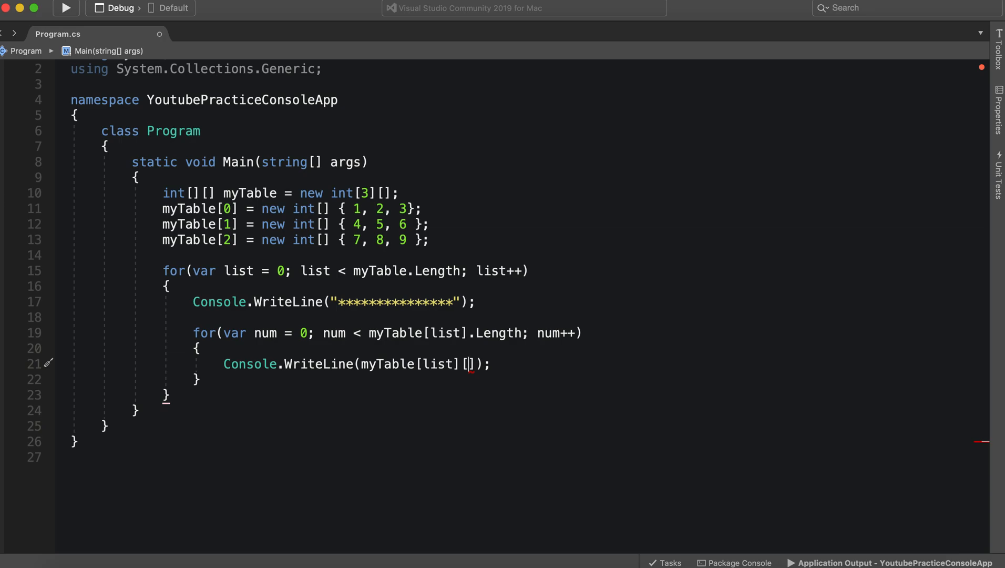
{"action": "mouse_move", "coordinate": [189, 176]}
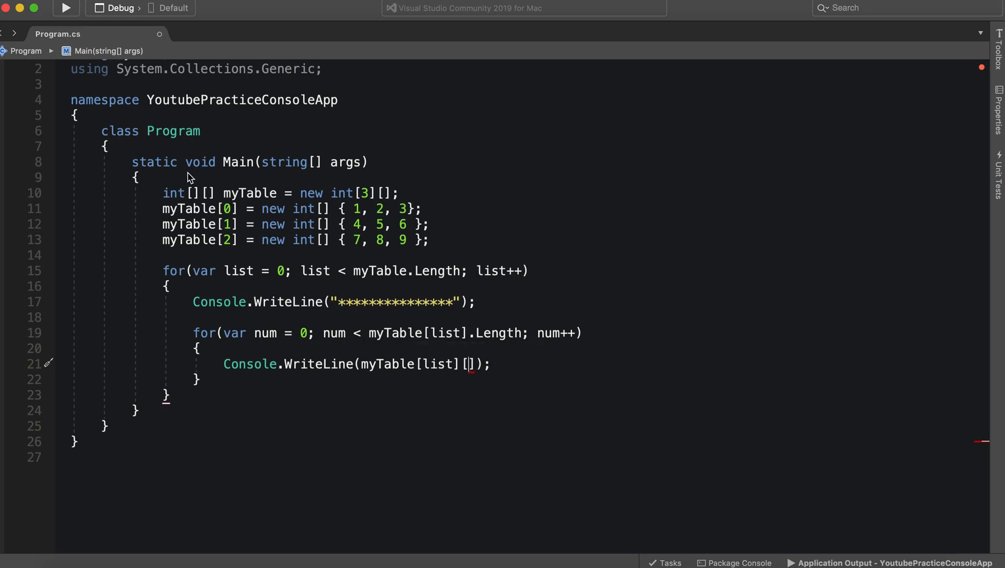
{"action": "mouse_move", "coordinate": [156, 209]}
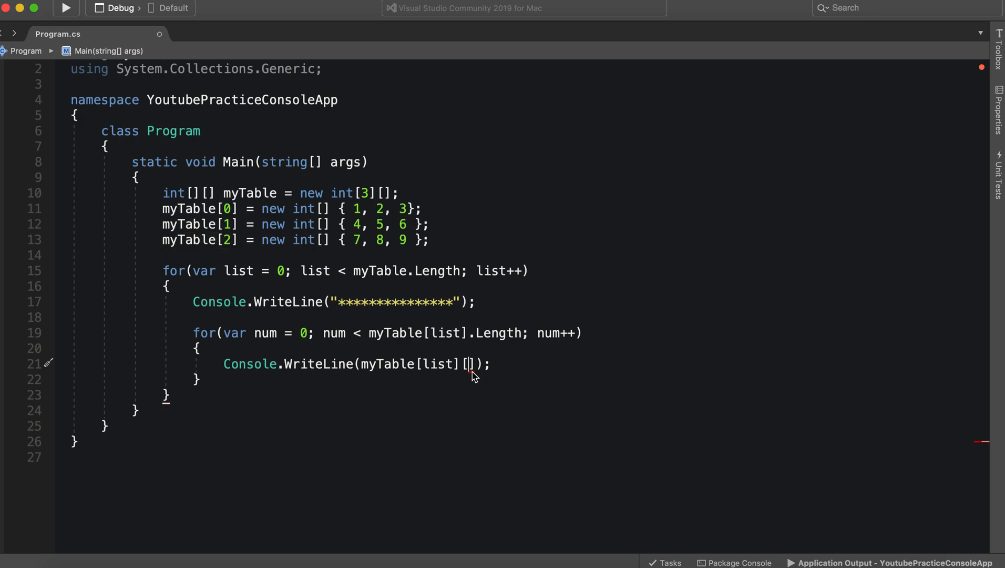
{"action": "type", "text": "j"}
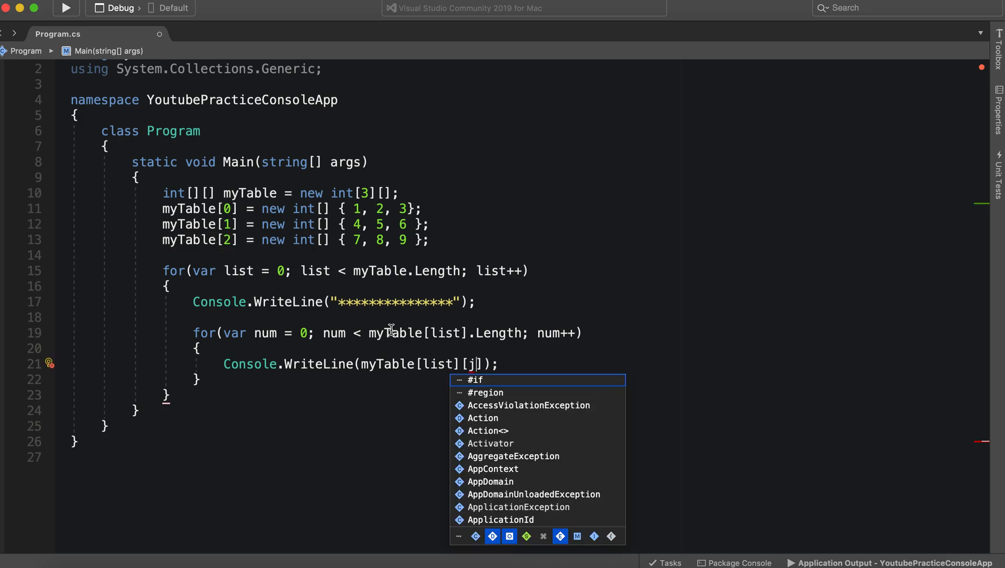
{"action": "key", "text": "Backspace"}
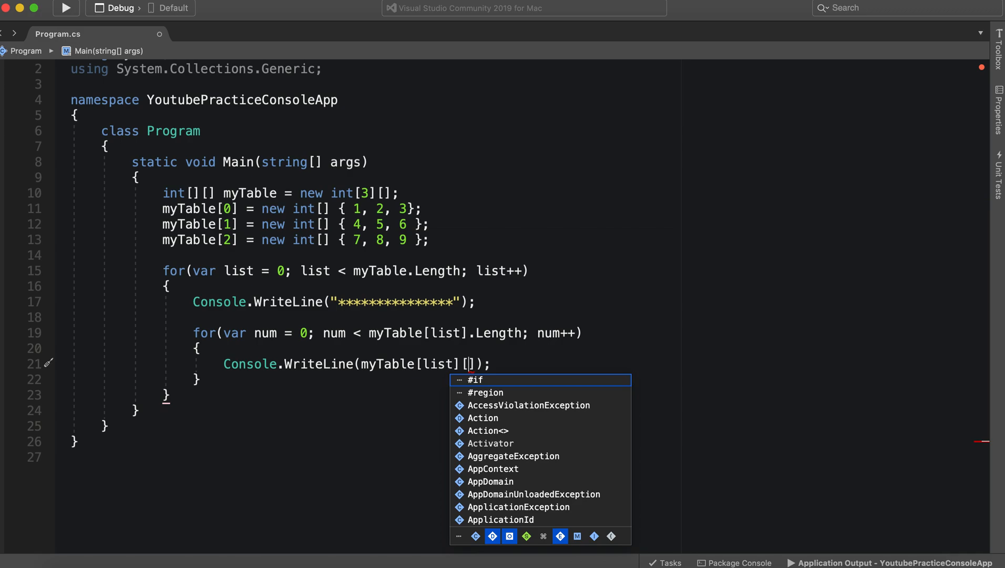
{"action": "type", "text": "num"}
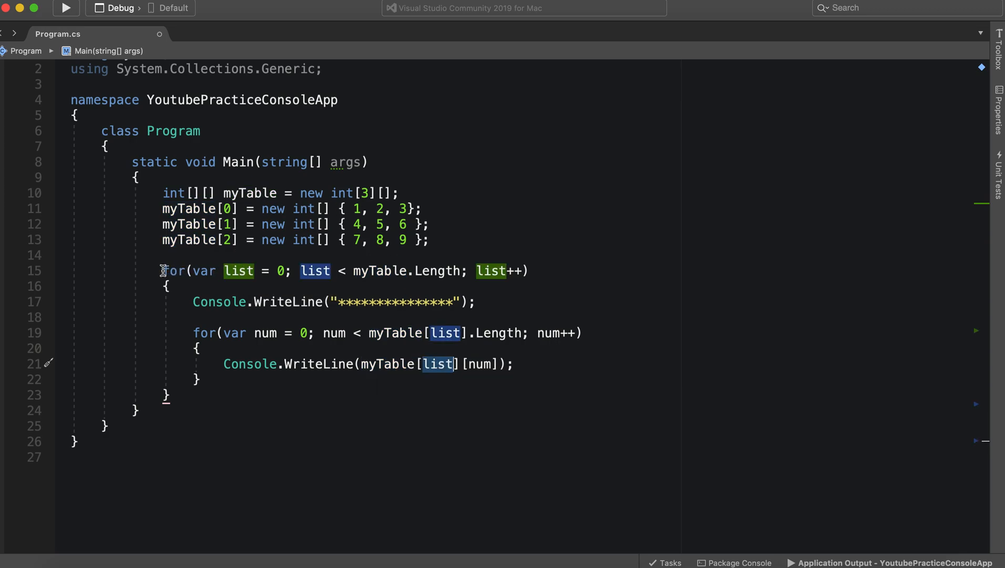
{"action": "mouse_move", "coordinate": [280, 270]}
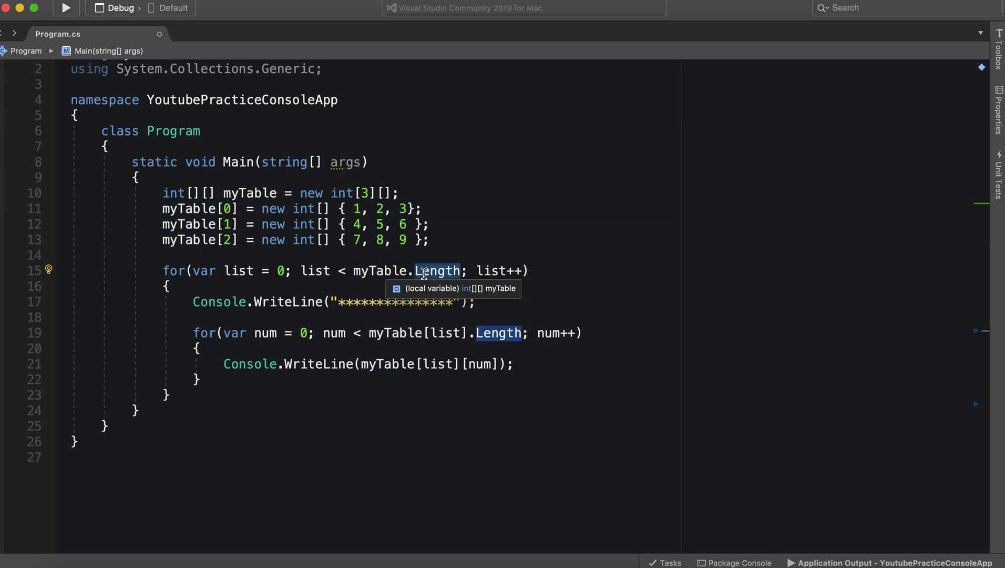
{"action": "mouse_move", "coordinate": [399, 280]}
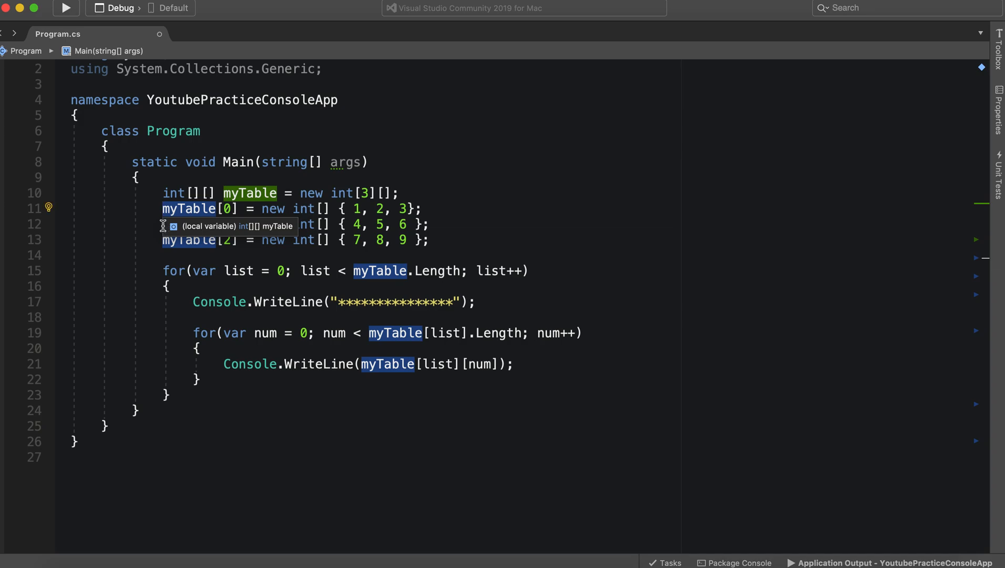
{"action": "mouse_move", "coordinate": [440, 270]}
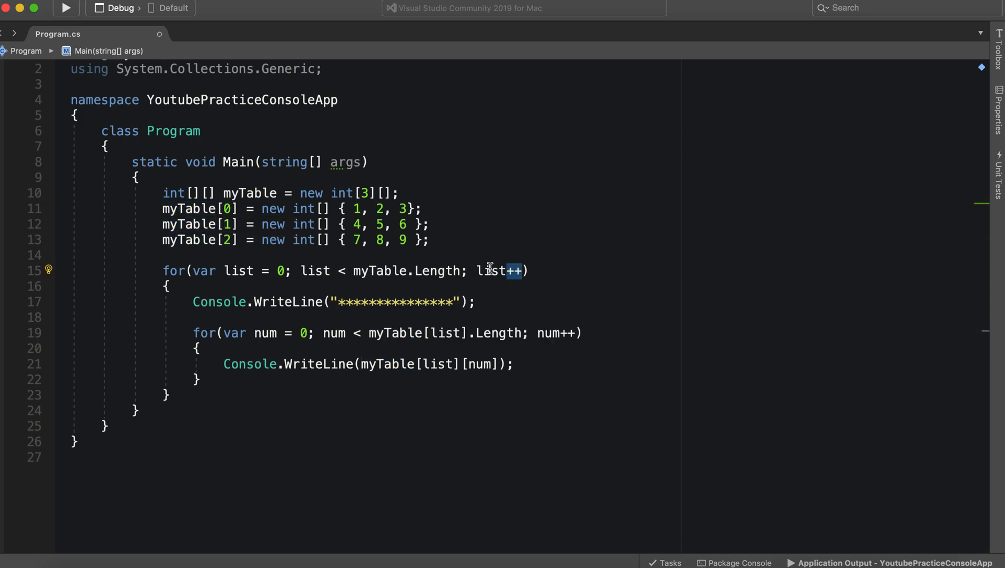
{"action": "mouse_move", "coordinate": [510, 270]}
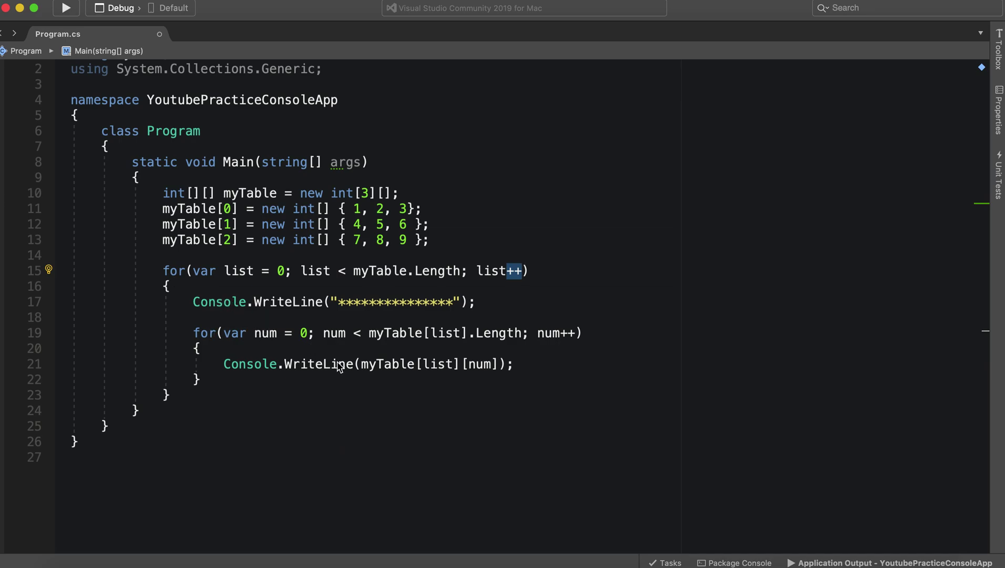
{"action": "mouse_move", "coordinate": [484, 358]}
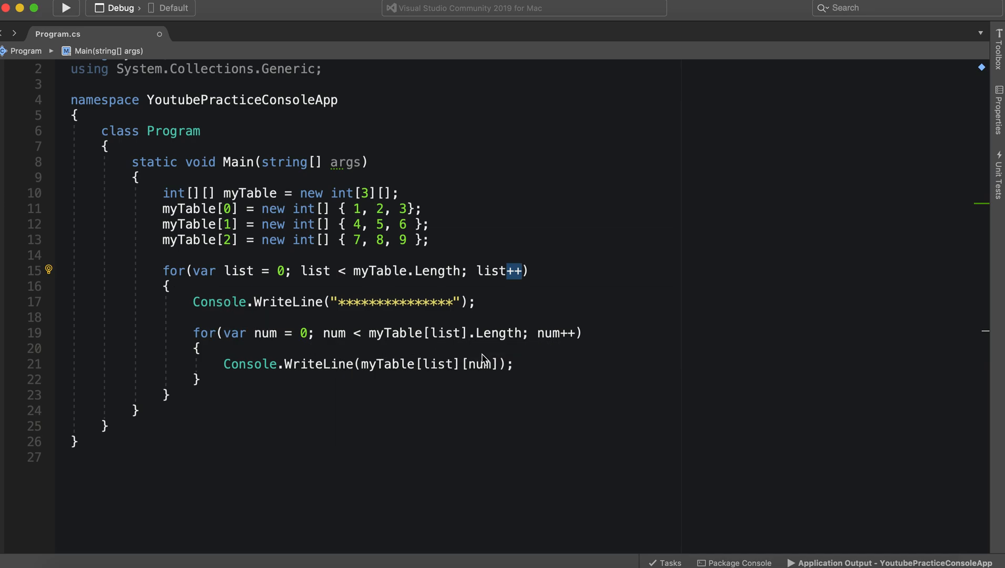
{"action": "mouse_move", "coordinate": [356, 285]}
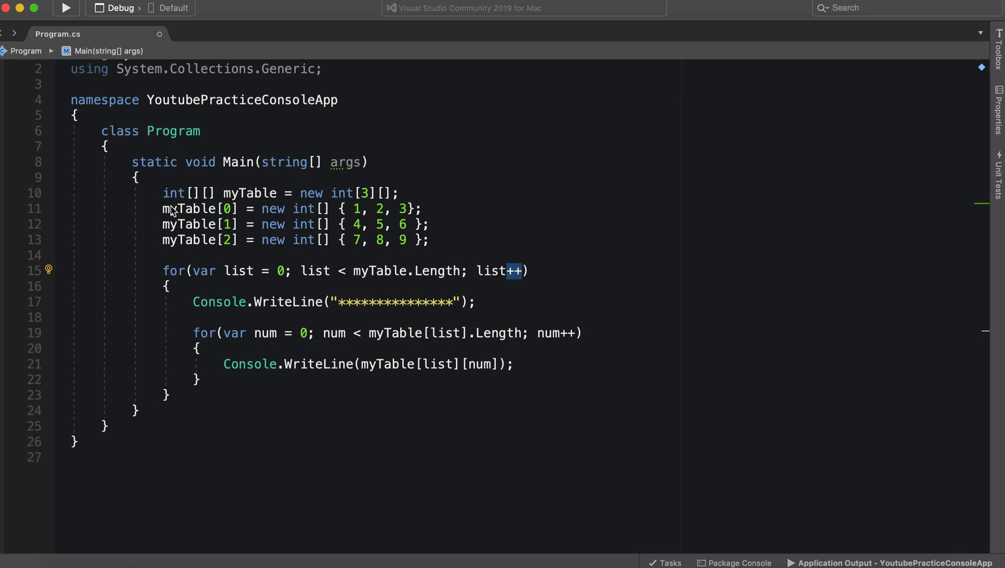
{"action": "mouse_move", "coordinate": [187, 209]}
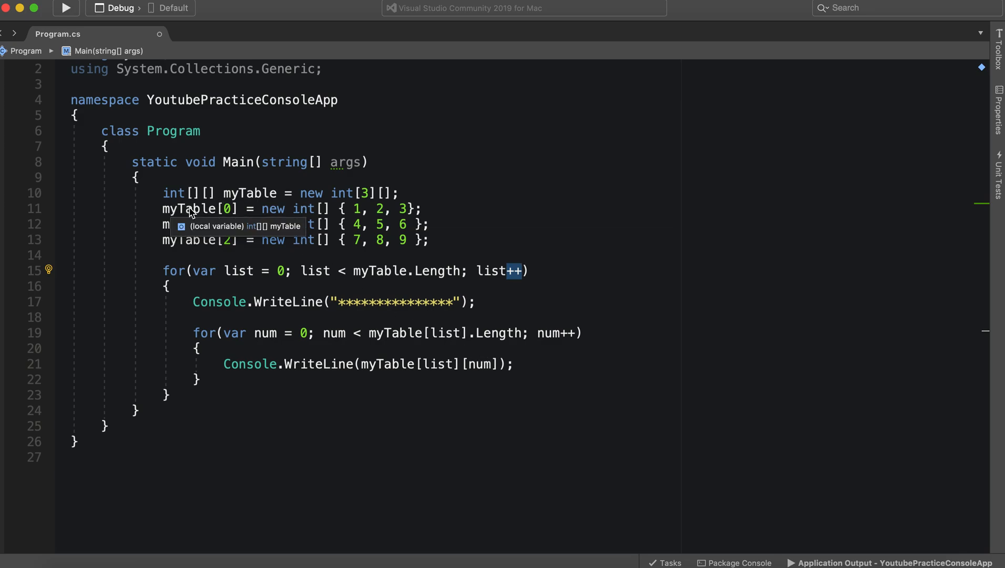
{"action": "mouse_move", "coordinate": [437, 277]}
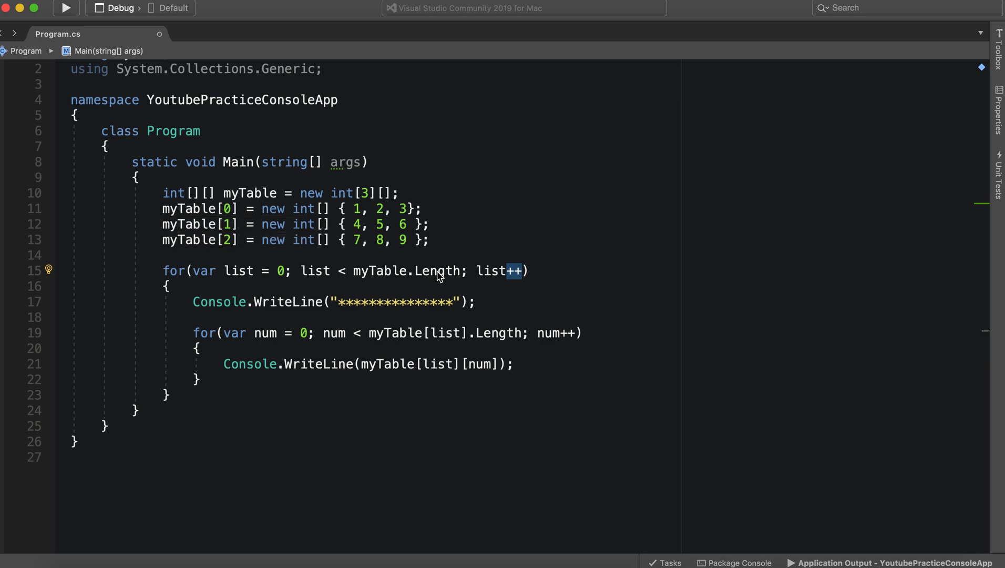
{"action": "mouse_move", "coordinate": [467, 363]}
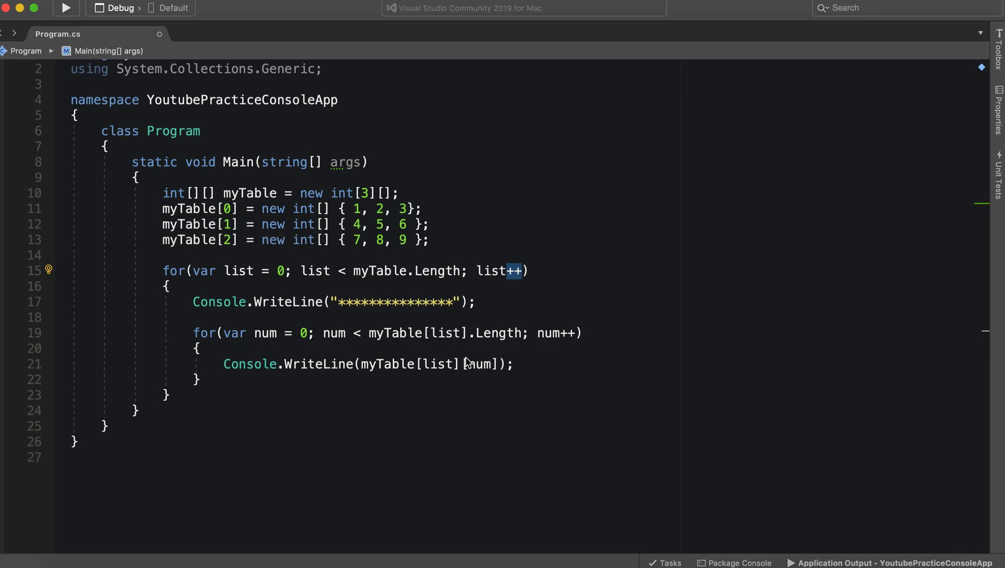
{"action": "mouse_move", "coordinate": [486, 365]}
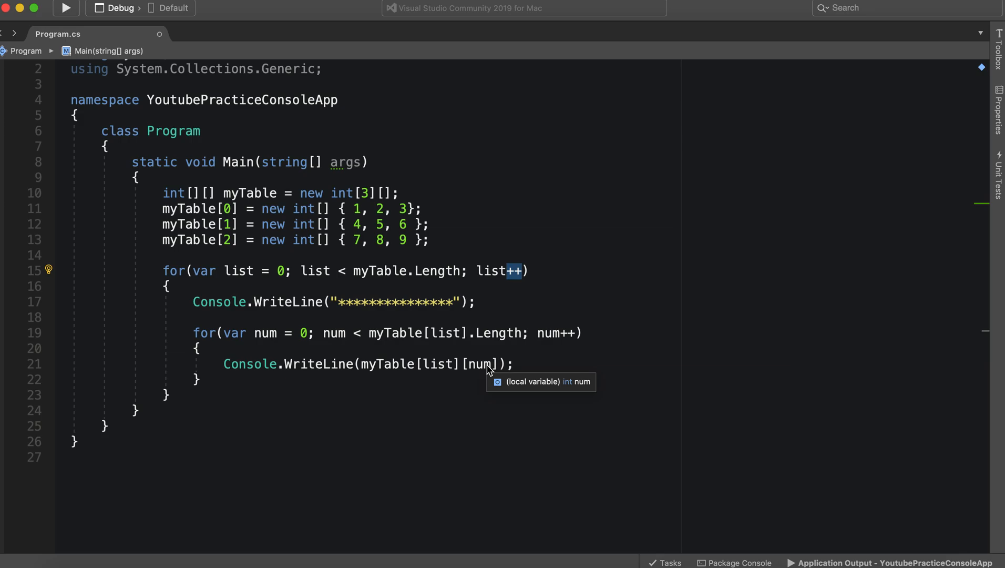
{"action": "mouse_move", "coordinate": [182, 277]}
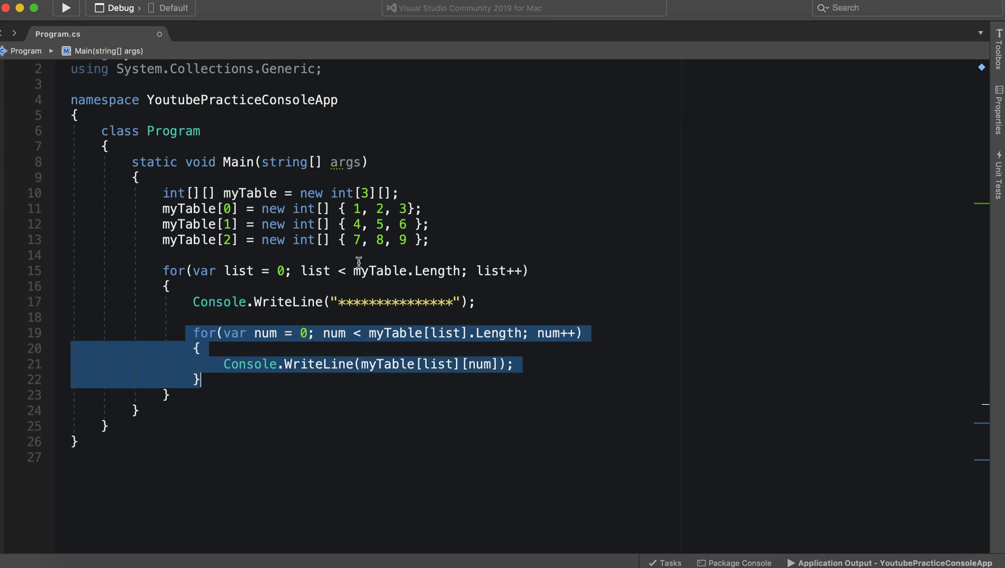
{"action": "left_click", "coordinate": [431, 224]}
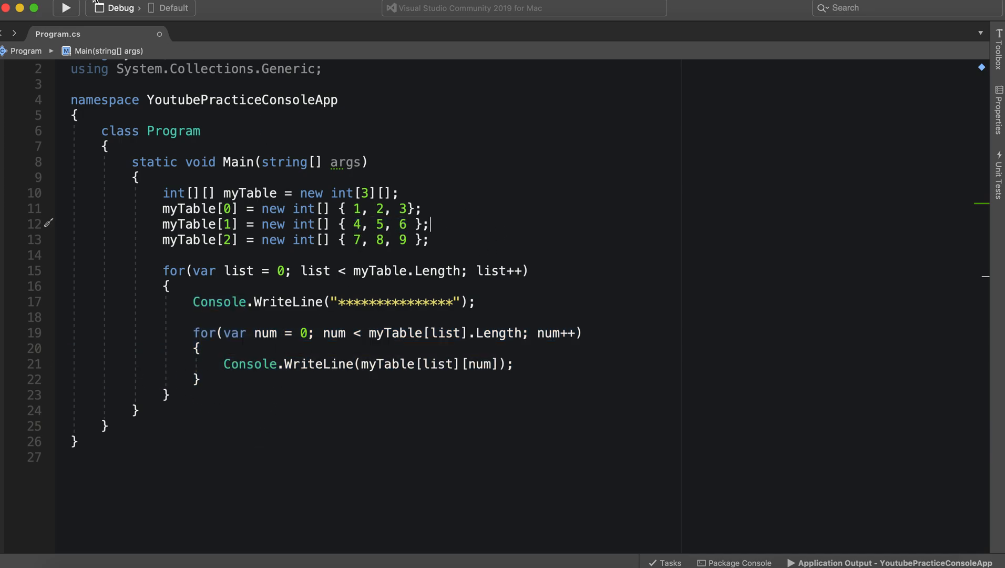
- Build and run to print 1-3, 4-6 and 7-9 under asterisk separator lines
{"action": "left_click", "coordinate": [65, 7]}
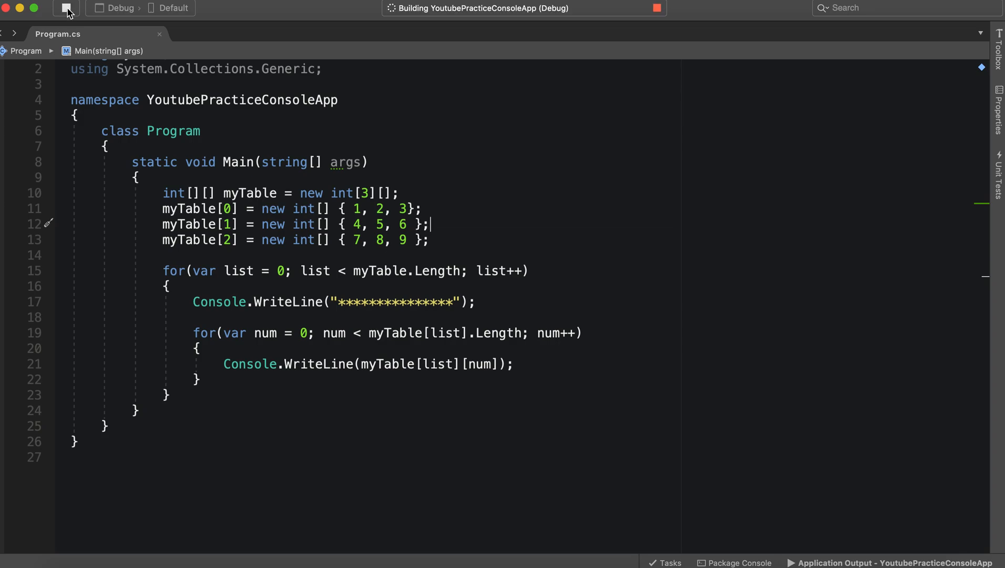
{"action": "left_click", "coordinate": [63, 9]}
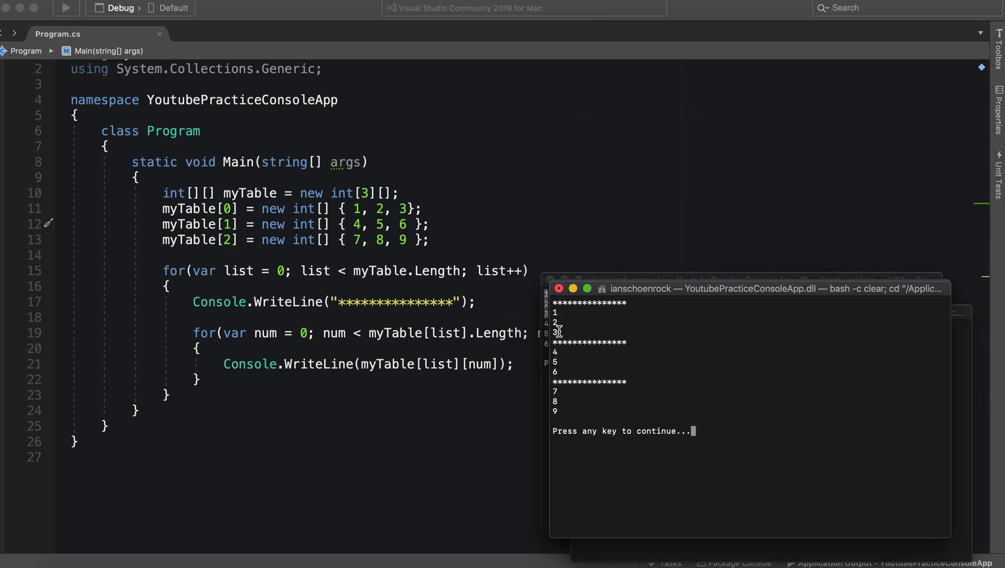
{"action": "mouse_move", "coordinate": [420, 282]}
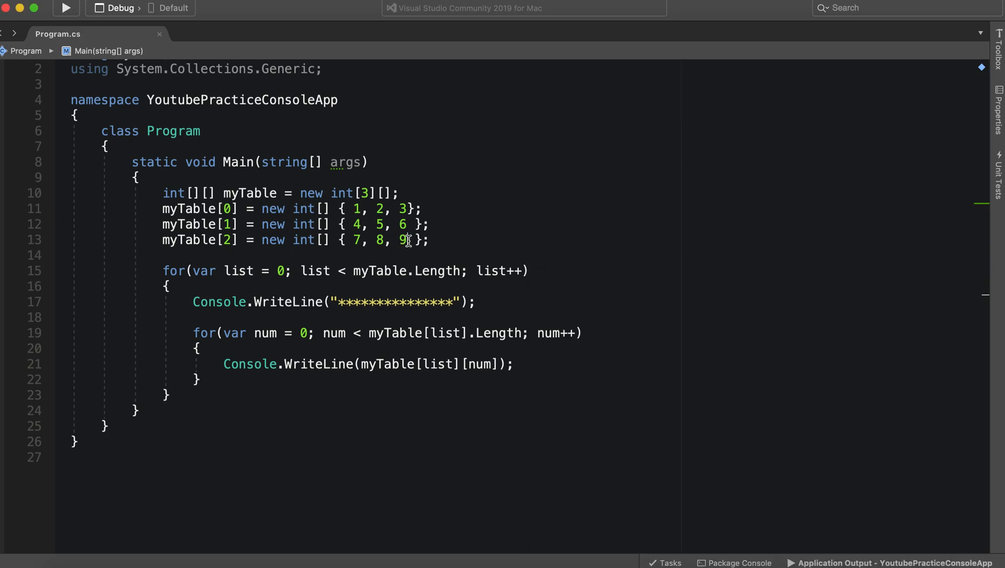
- Append , 4 to myTable[2] so rows are uneven and rerun the program
{"action": "type", "text": ","}
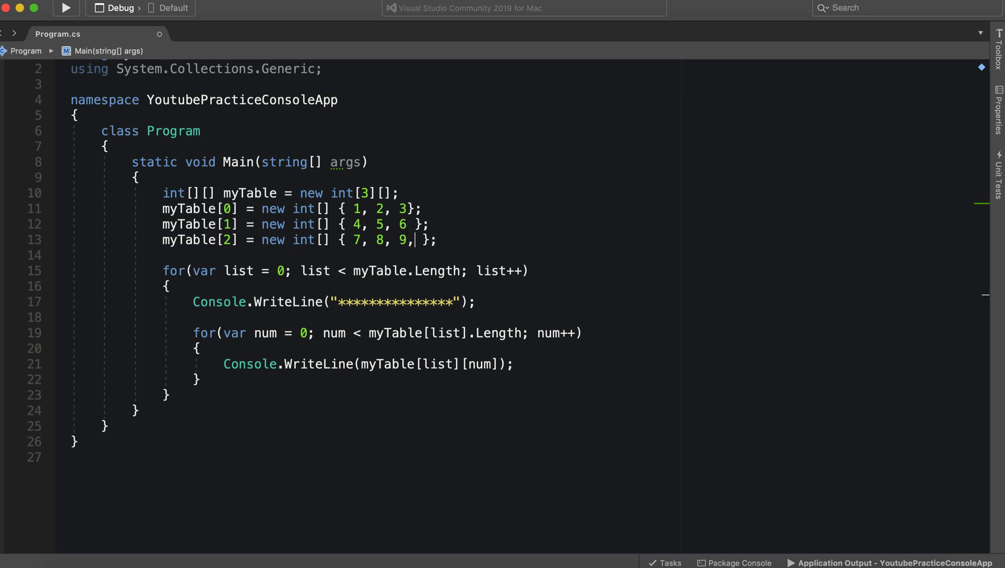
{"action": "type", "text": "4"}
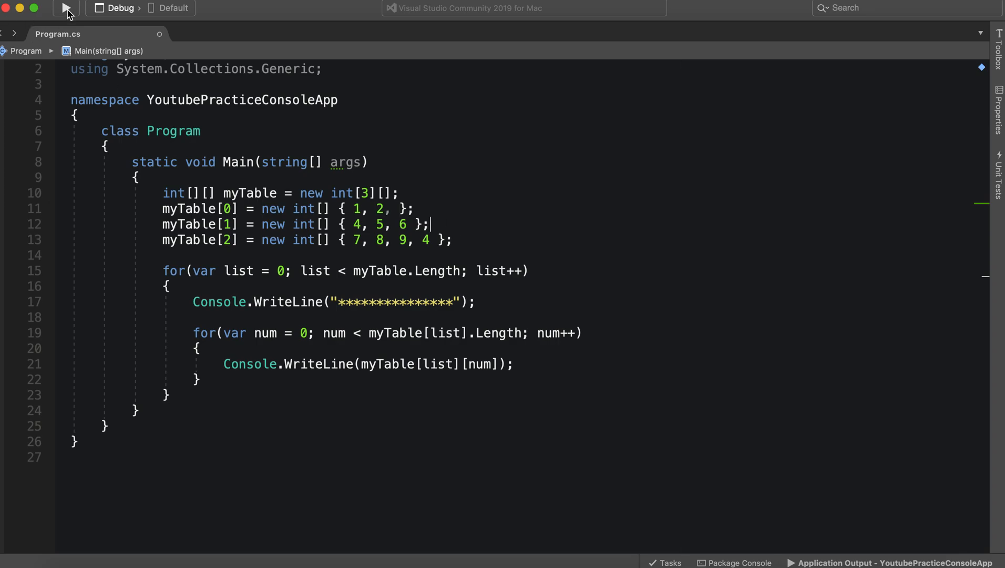
{"action": "left_click", "coordinate": [64, 8]}
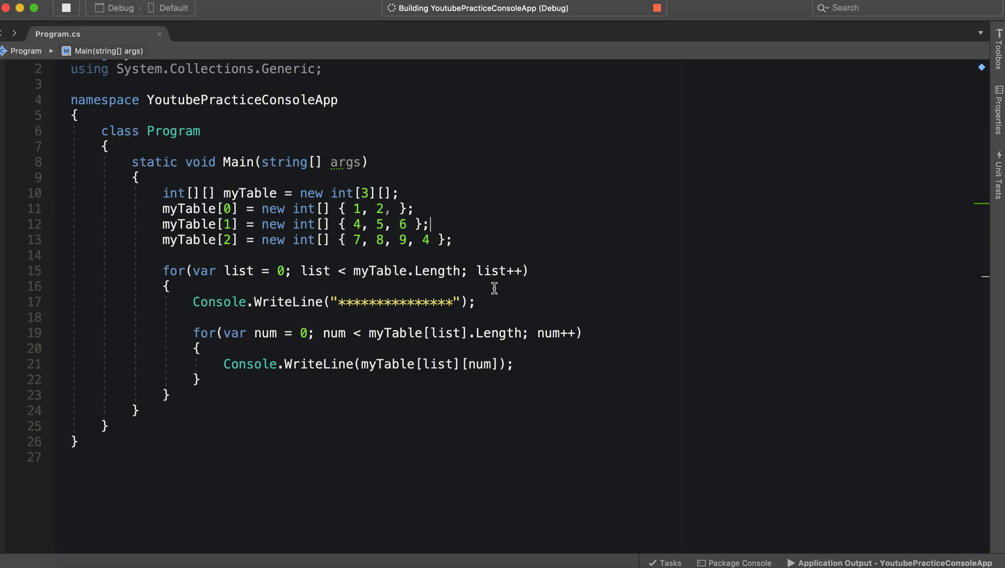